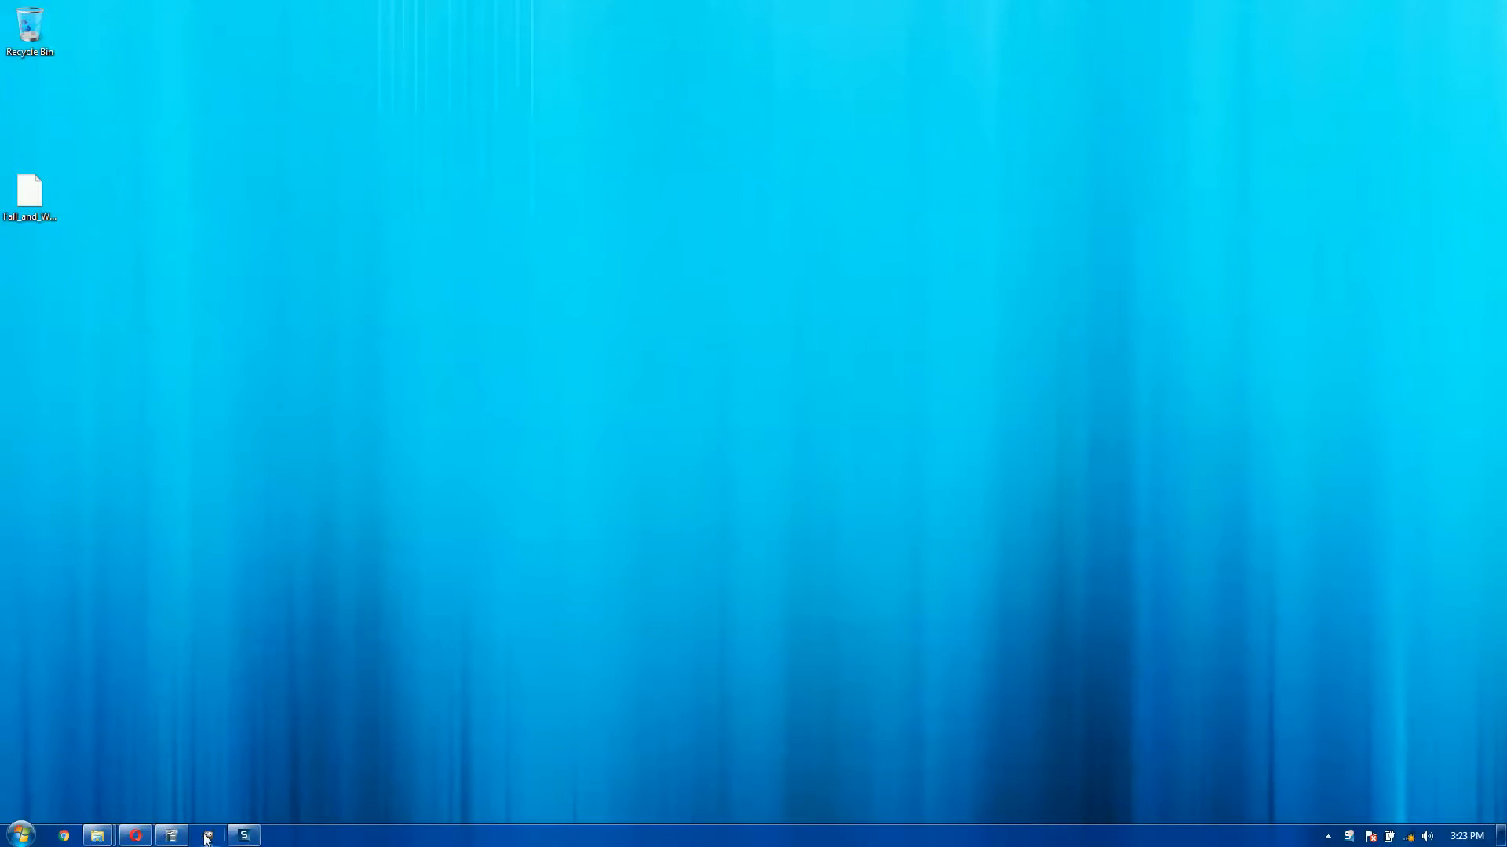
Launch and quit GIMP, then return to the DeviantArt Gimp 2.8 Photoshop Tweaks page in Opera
left_click(206, 835)
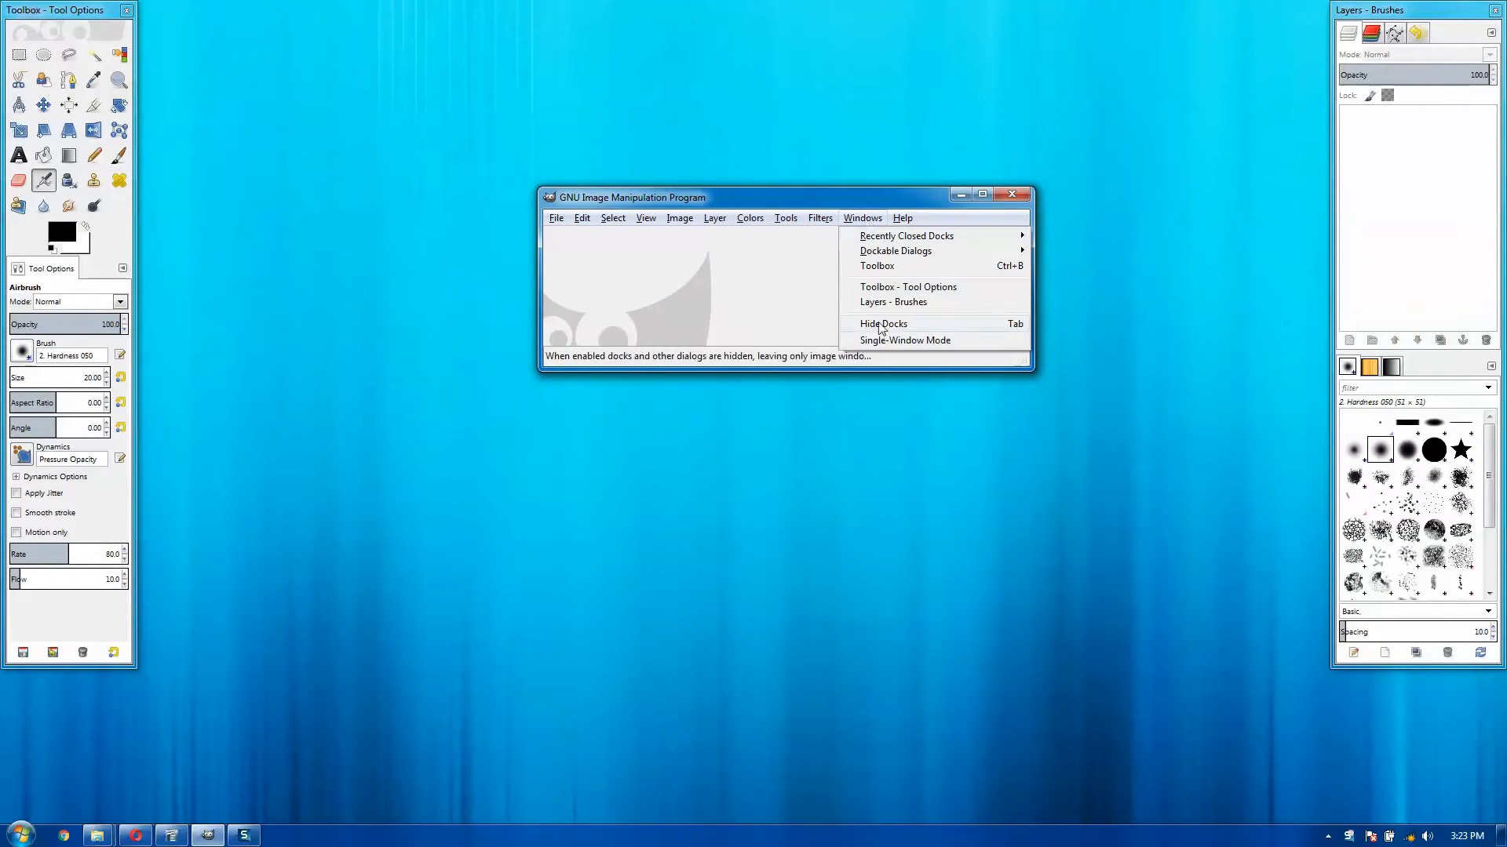
left_click(904, 340)
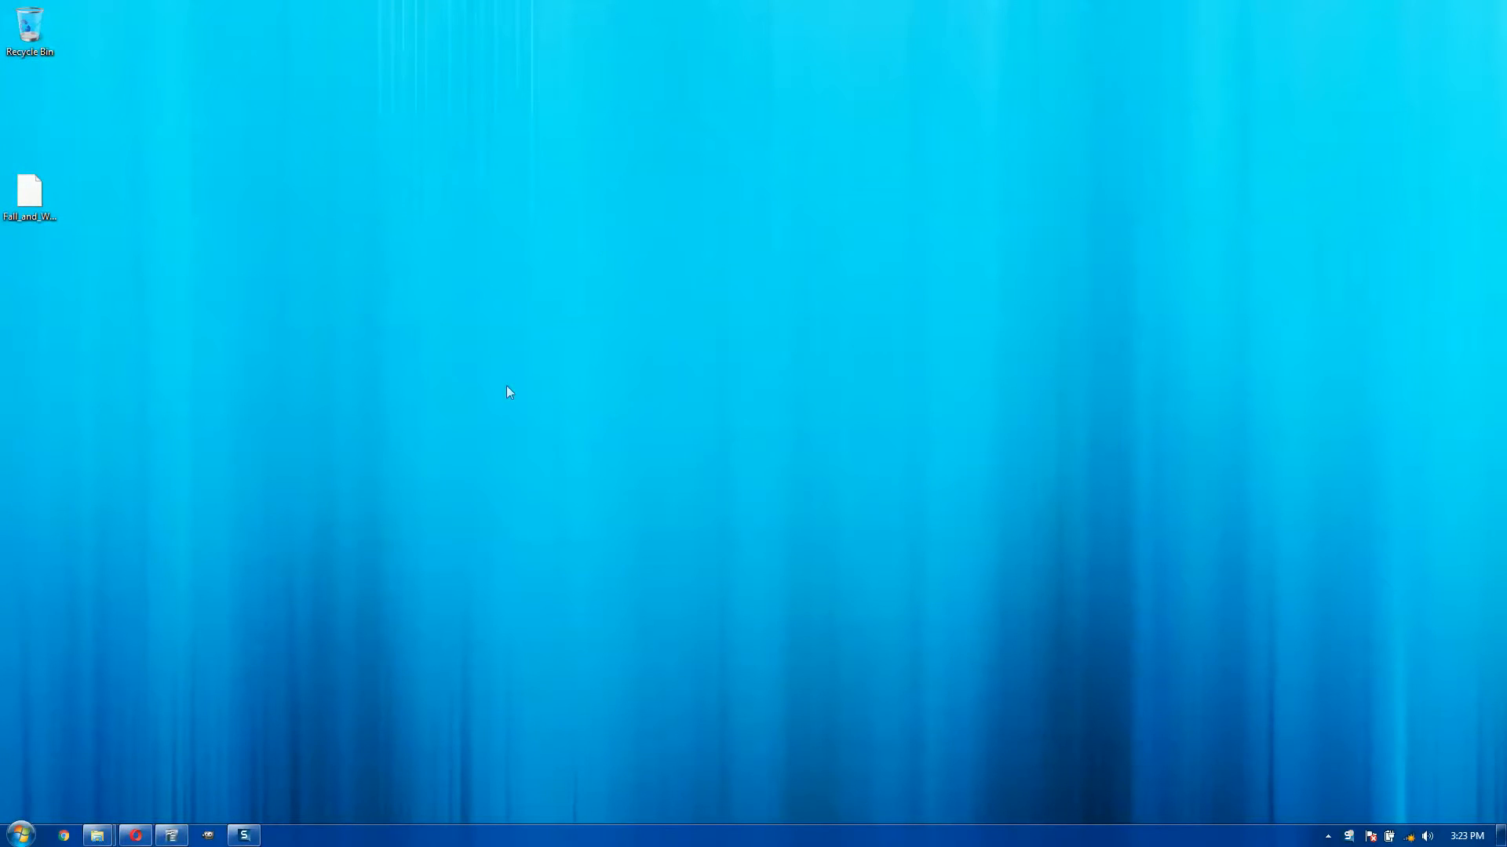
mouse_move(474, 420)
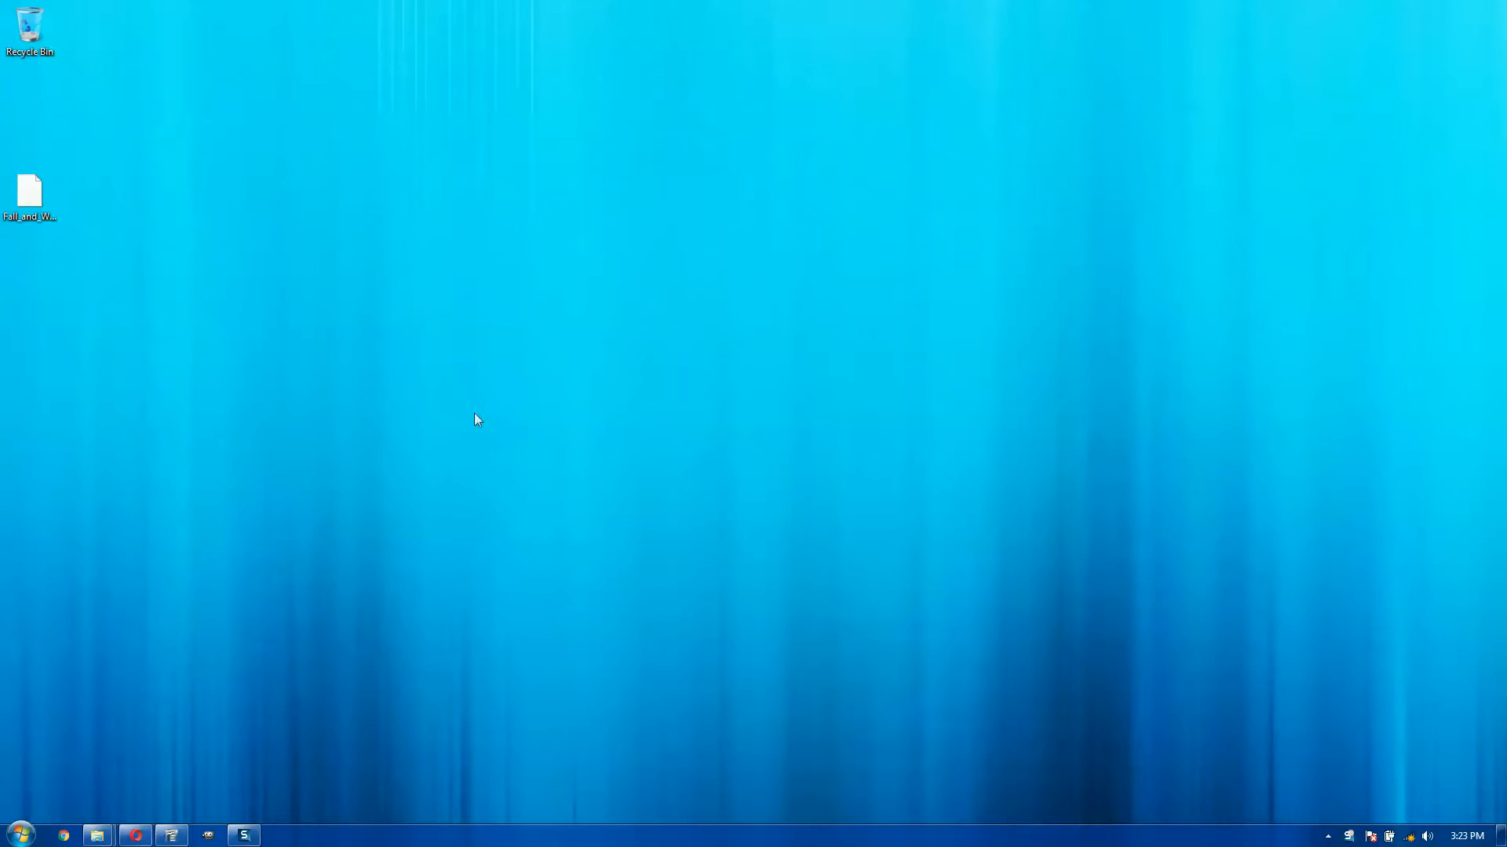
left_click(63, 834)
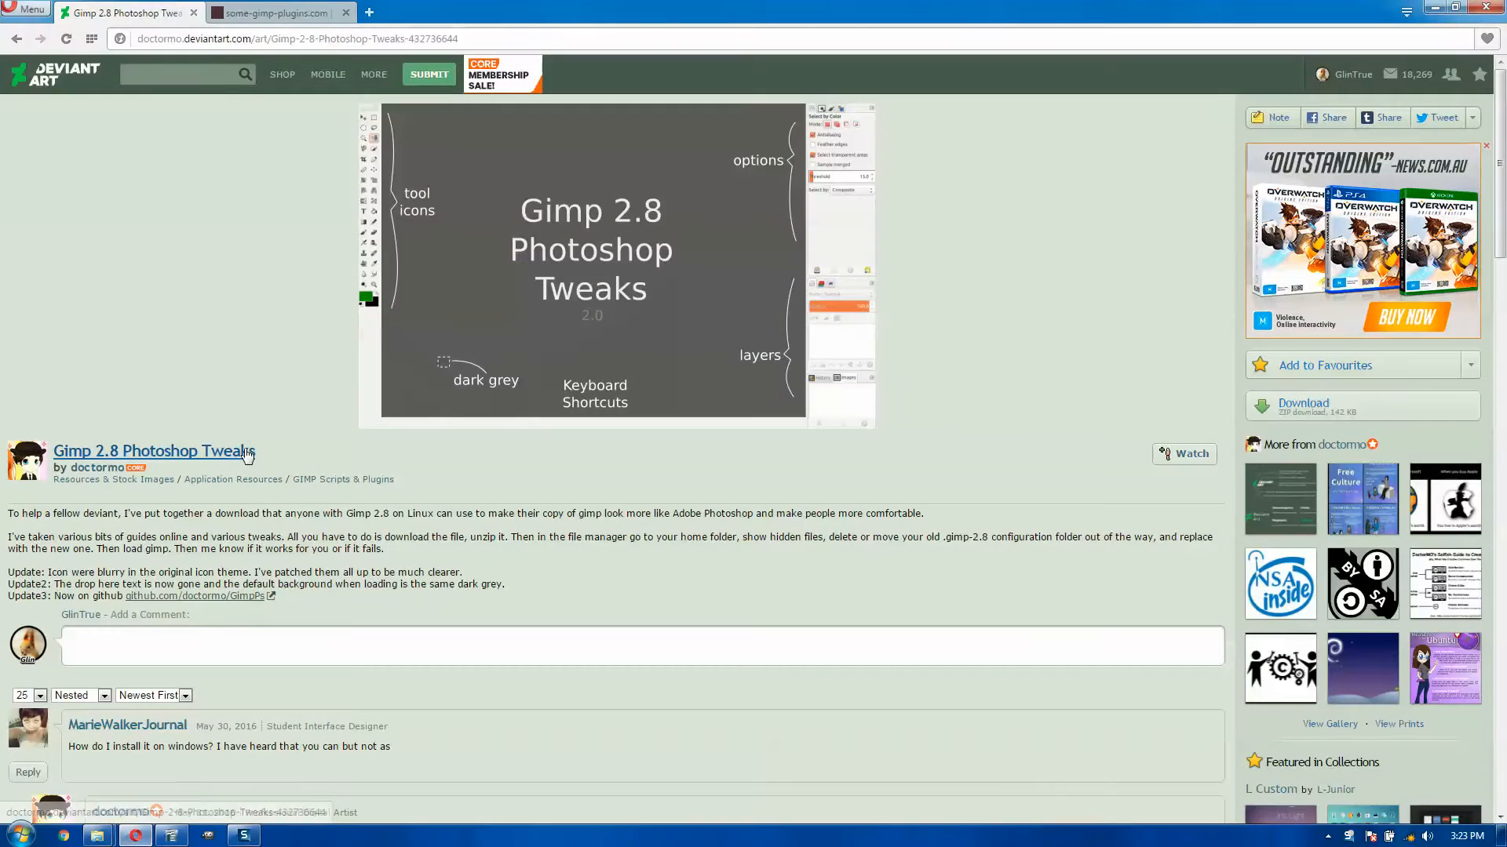
mouse_move(106, 478)
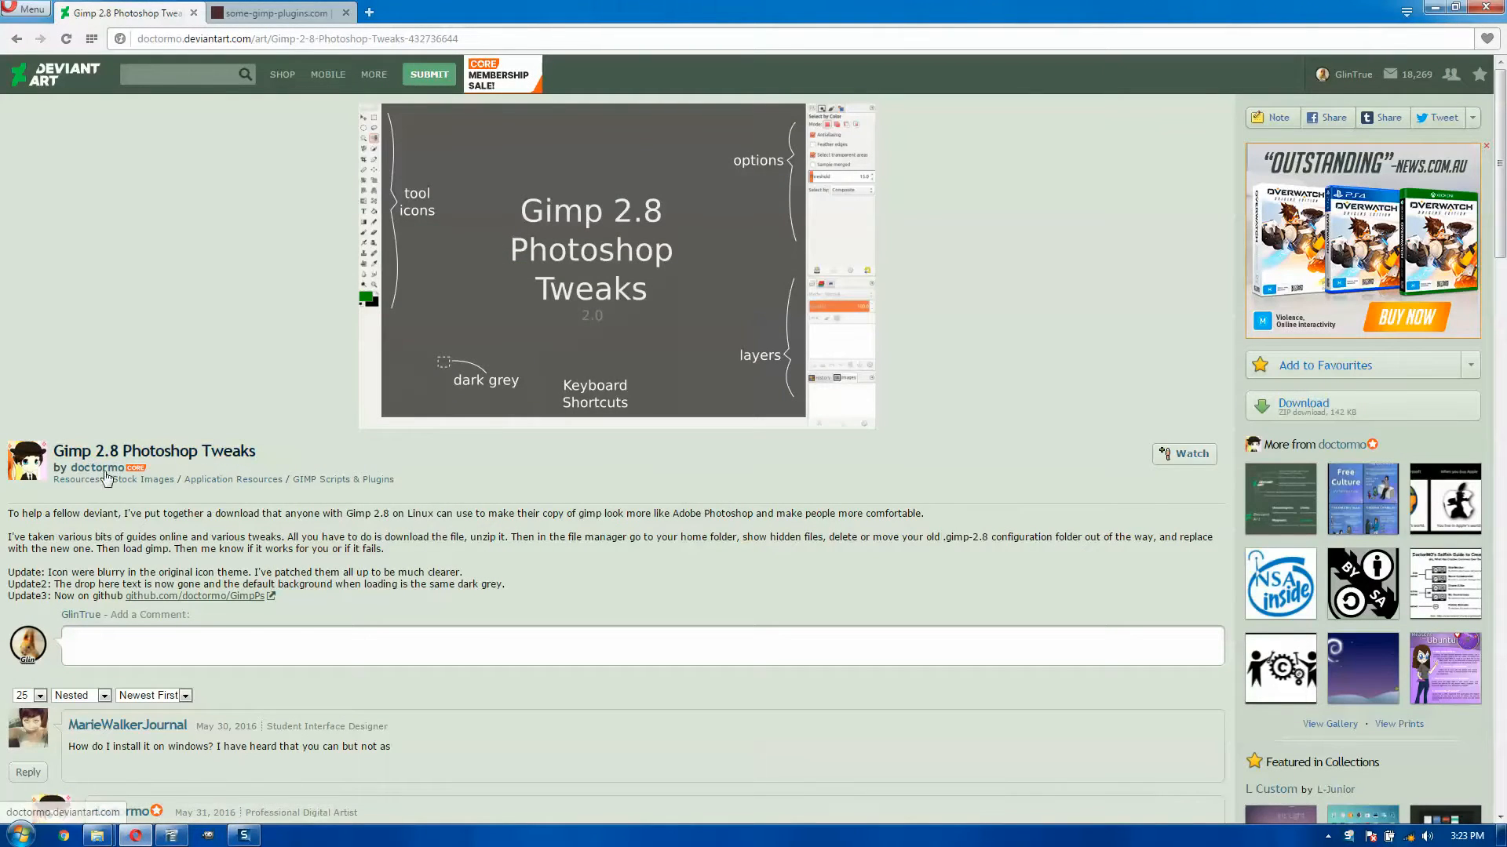
mouse_move(1304, 403)
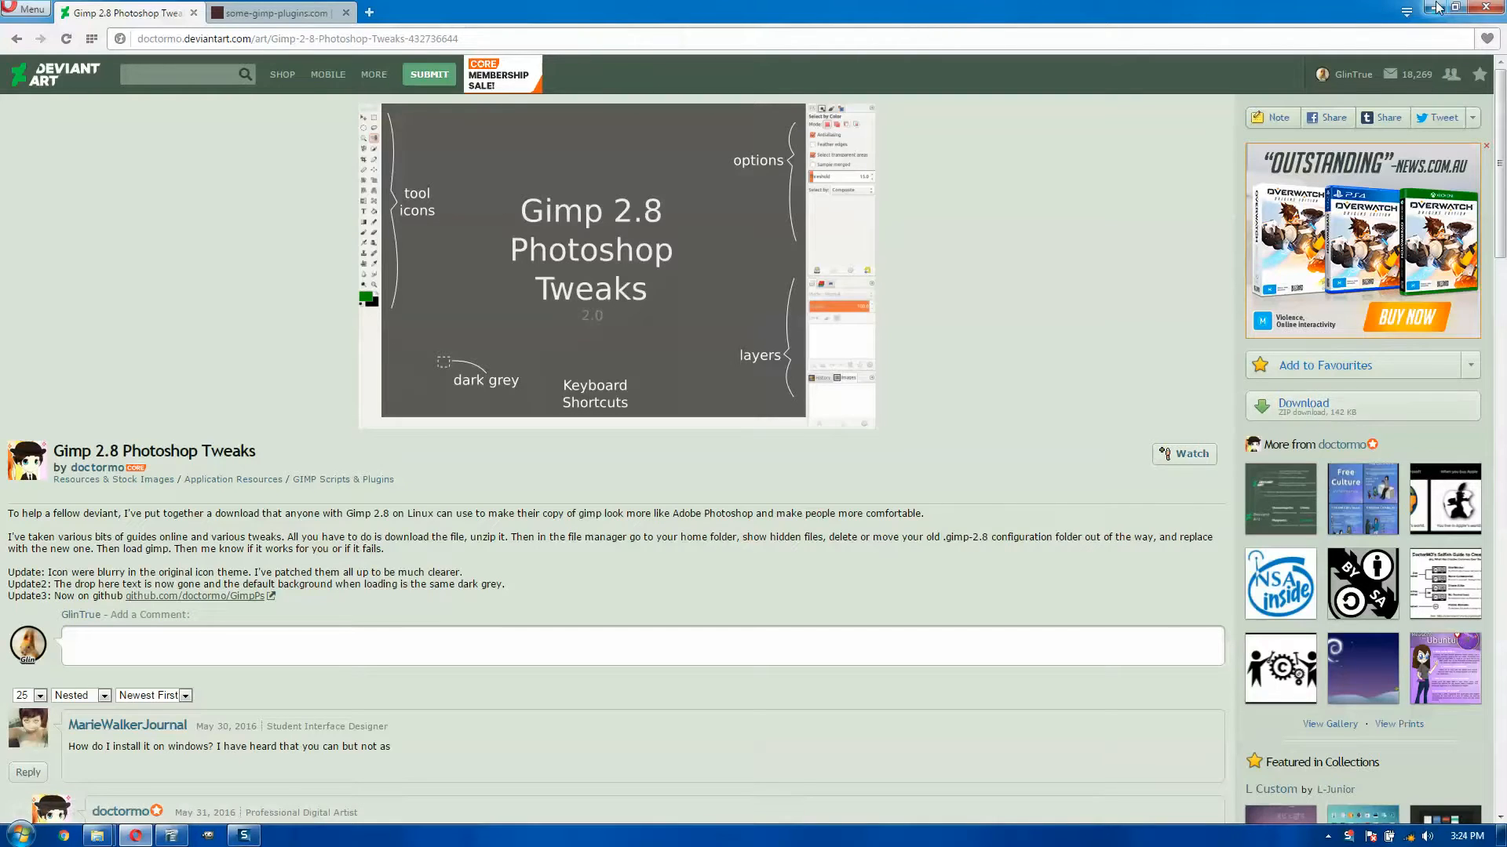
right_click(716, 257)
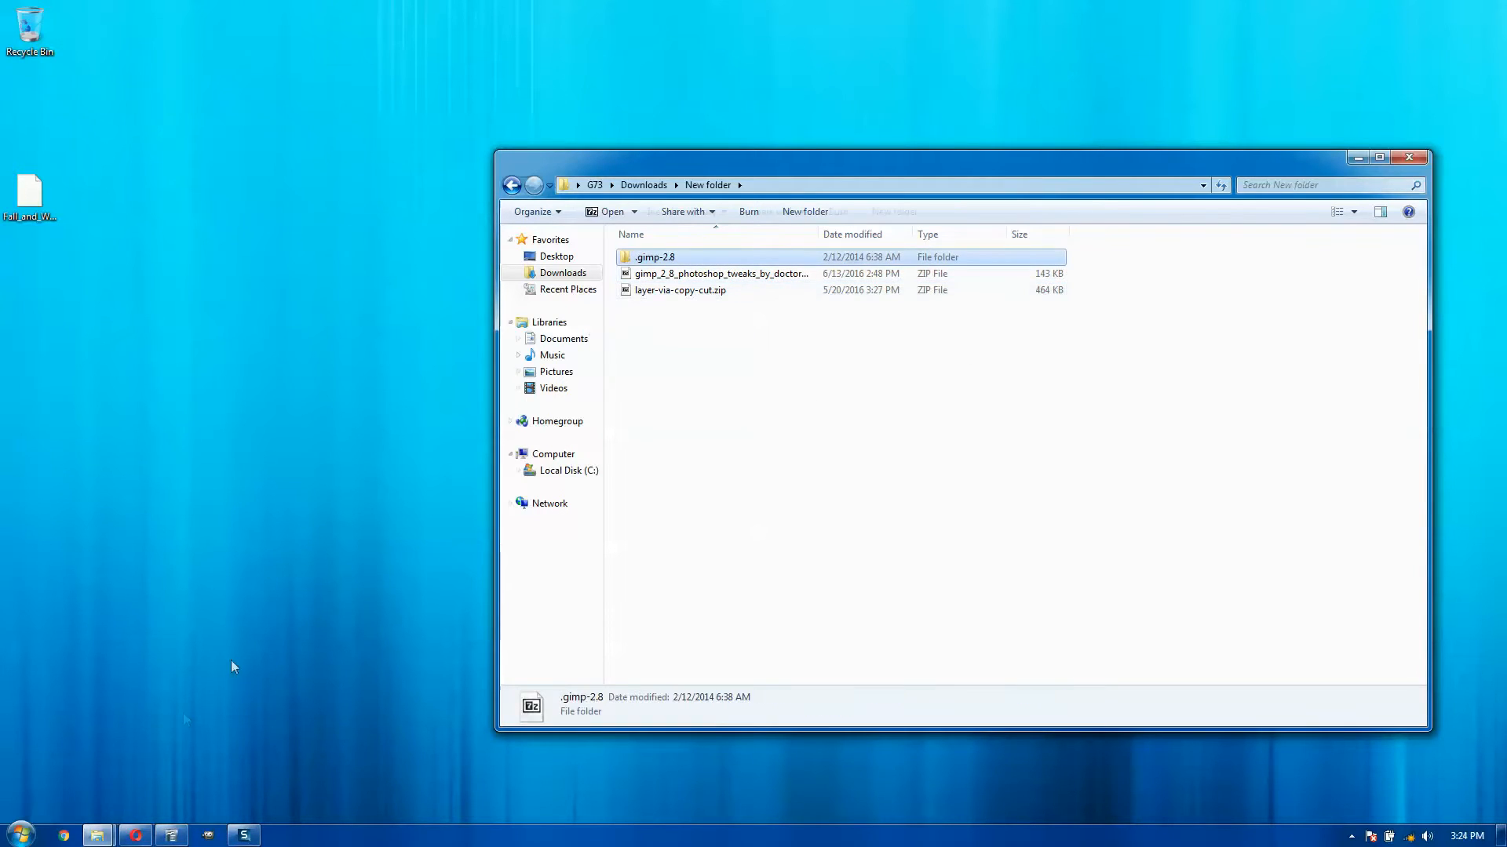
Open the home folder in Explorer and turn on Show hidden files, folders, and drives
left_click(95, 834)
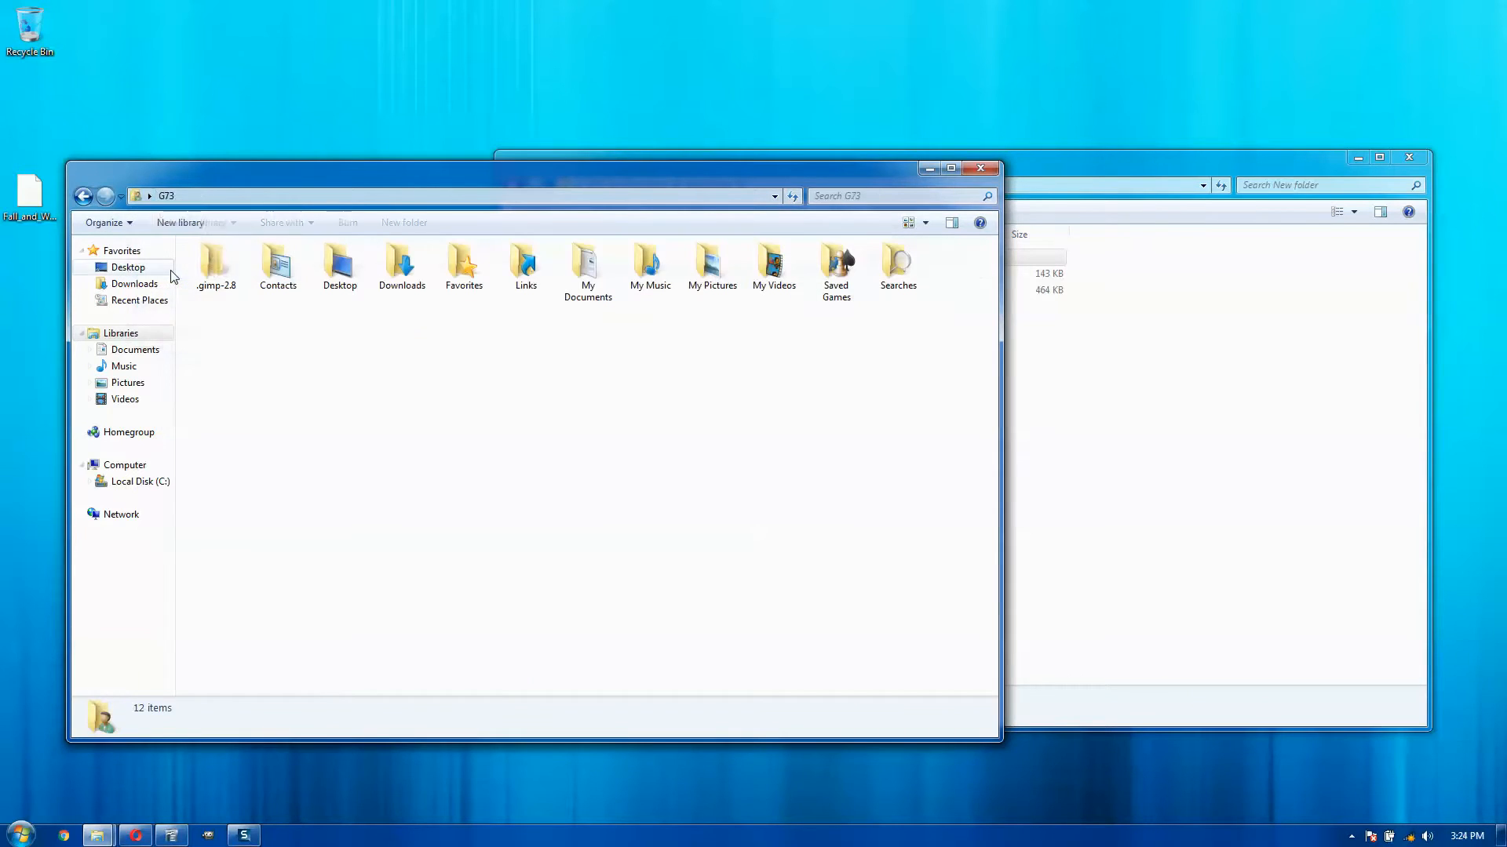
left_click(215, 266)
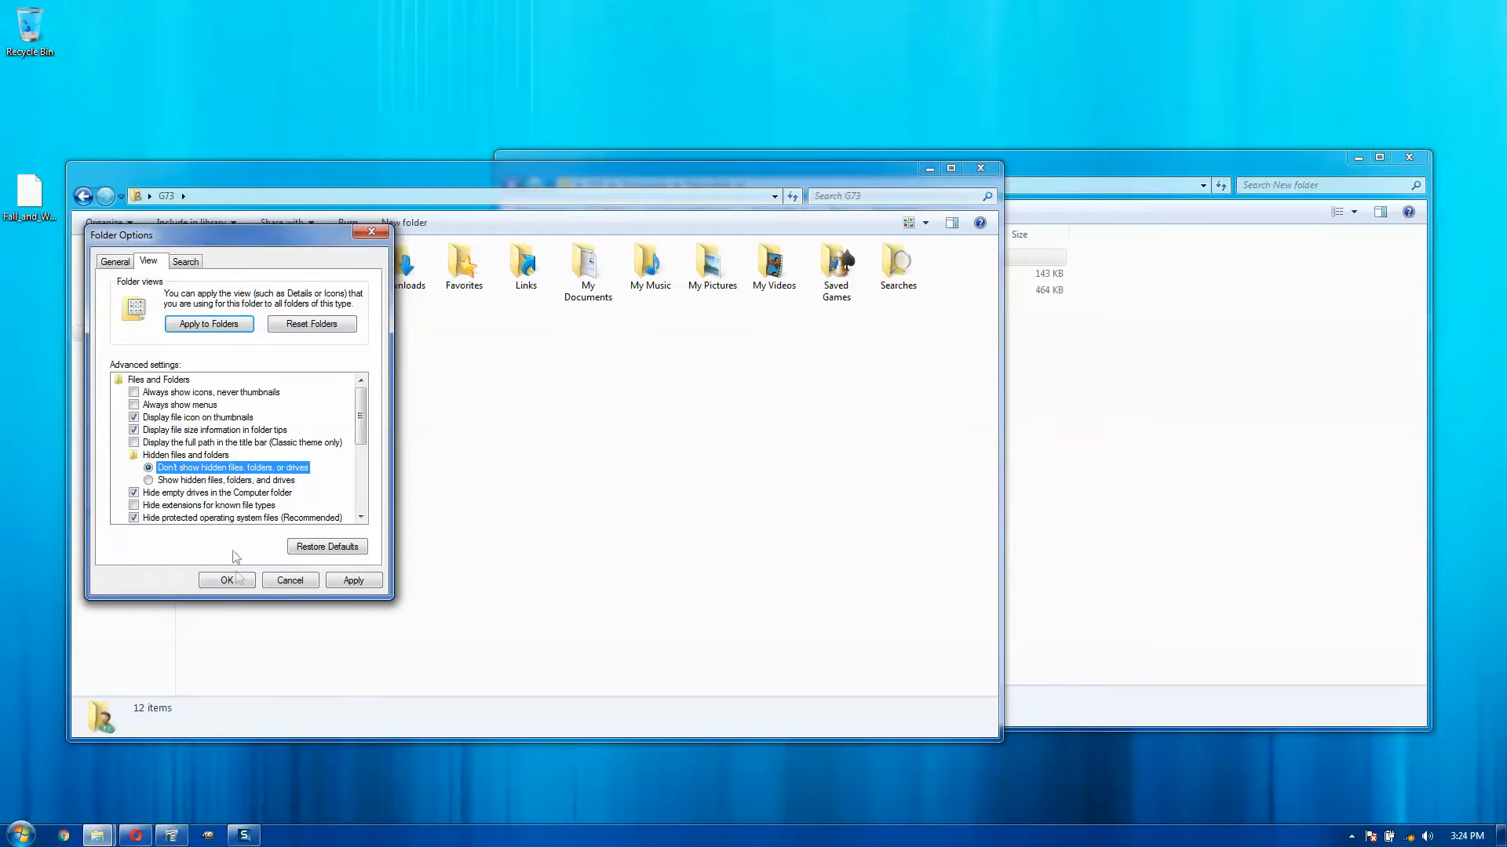
left_click(226, 579)
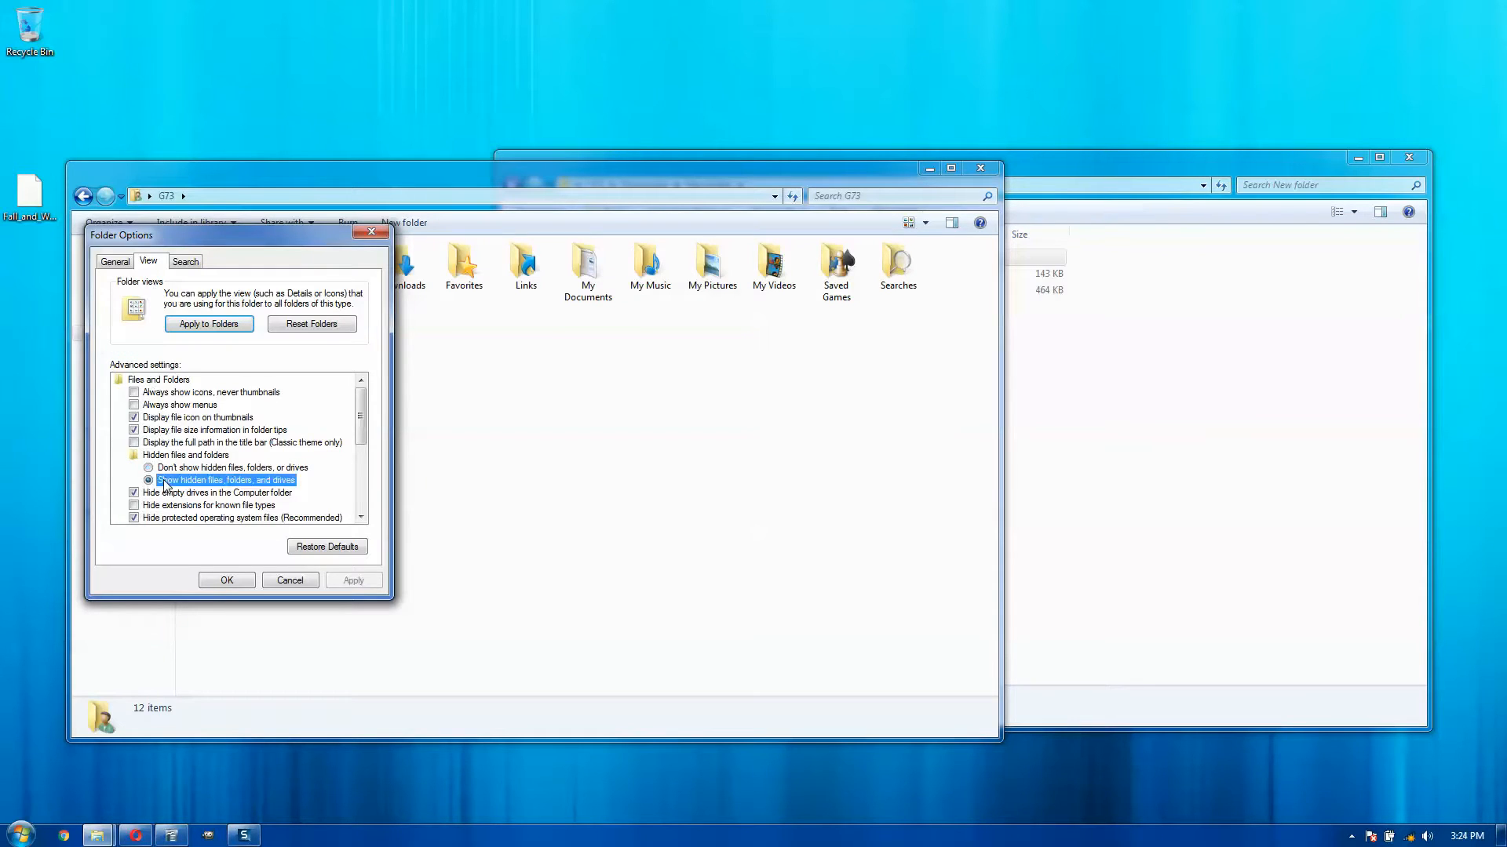
left_click(226, 579)
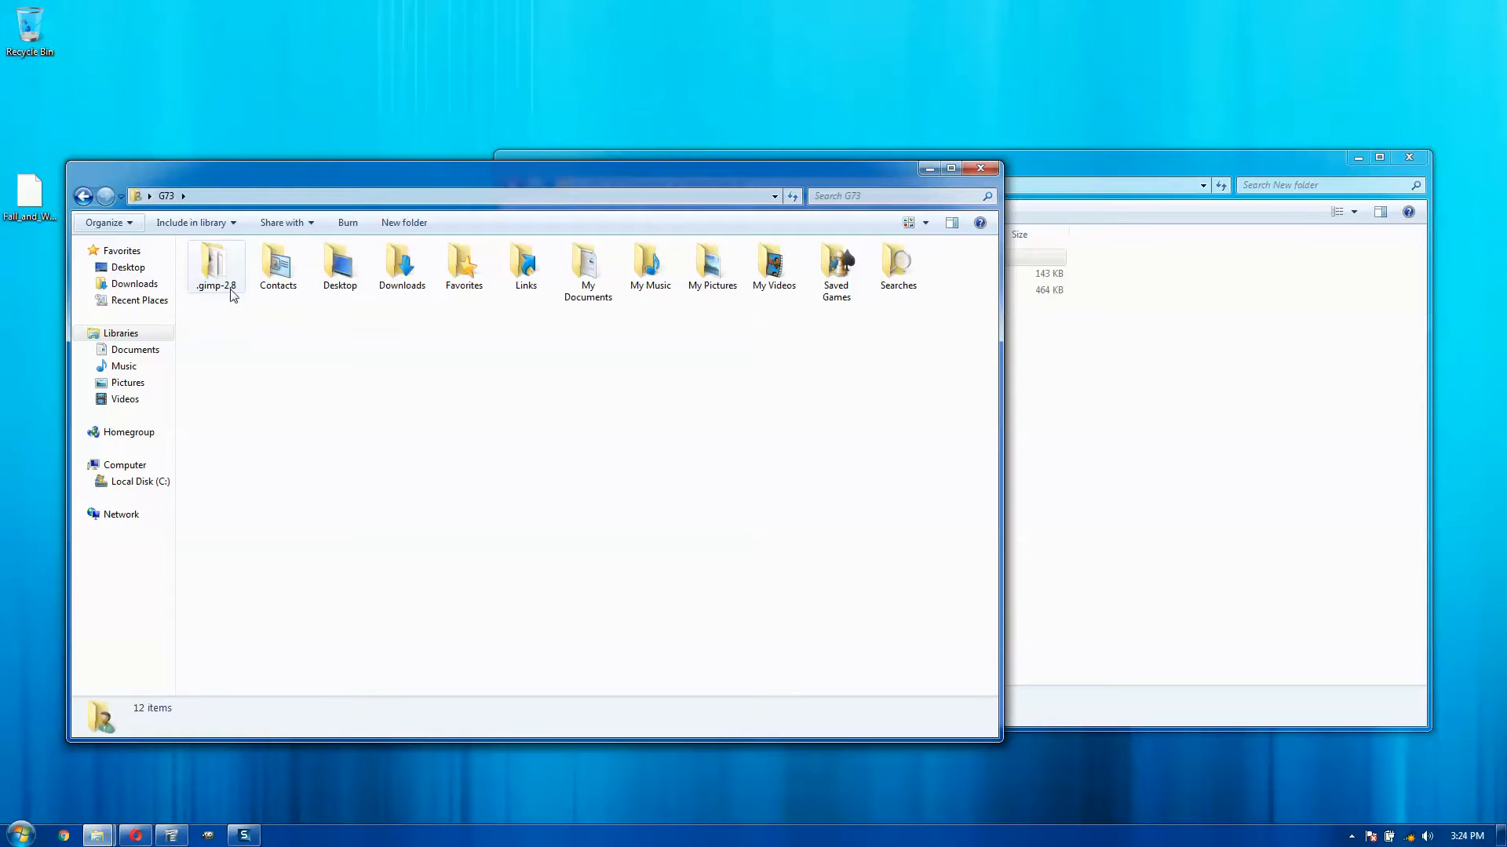
Rename the home folder's .gimp-2.8 folder to .gimp-2.8.backup
left_click(215, 264)
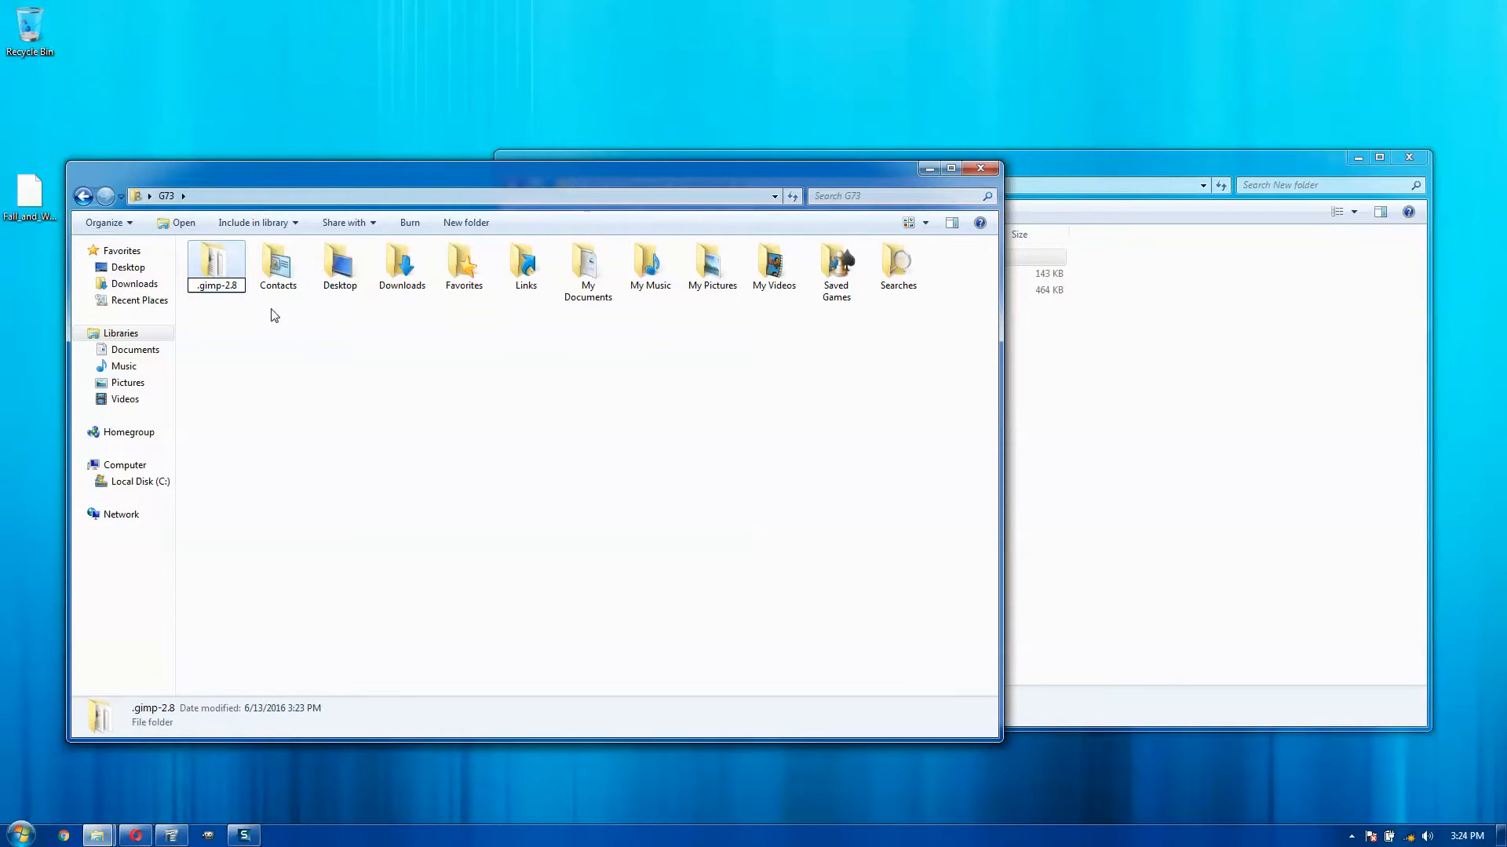
type(".gimp-2.8.backup")
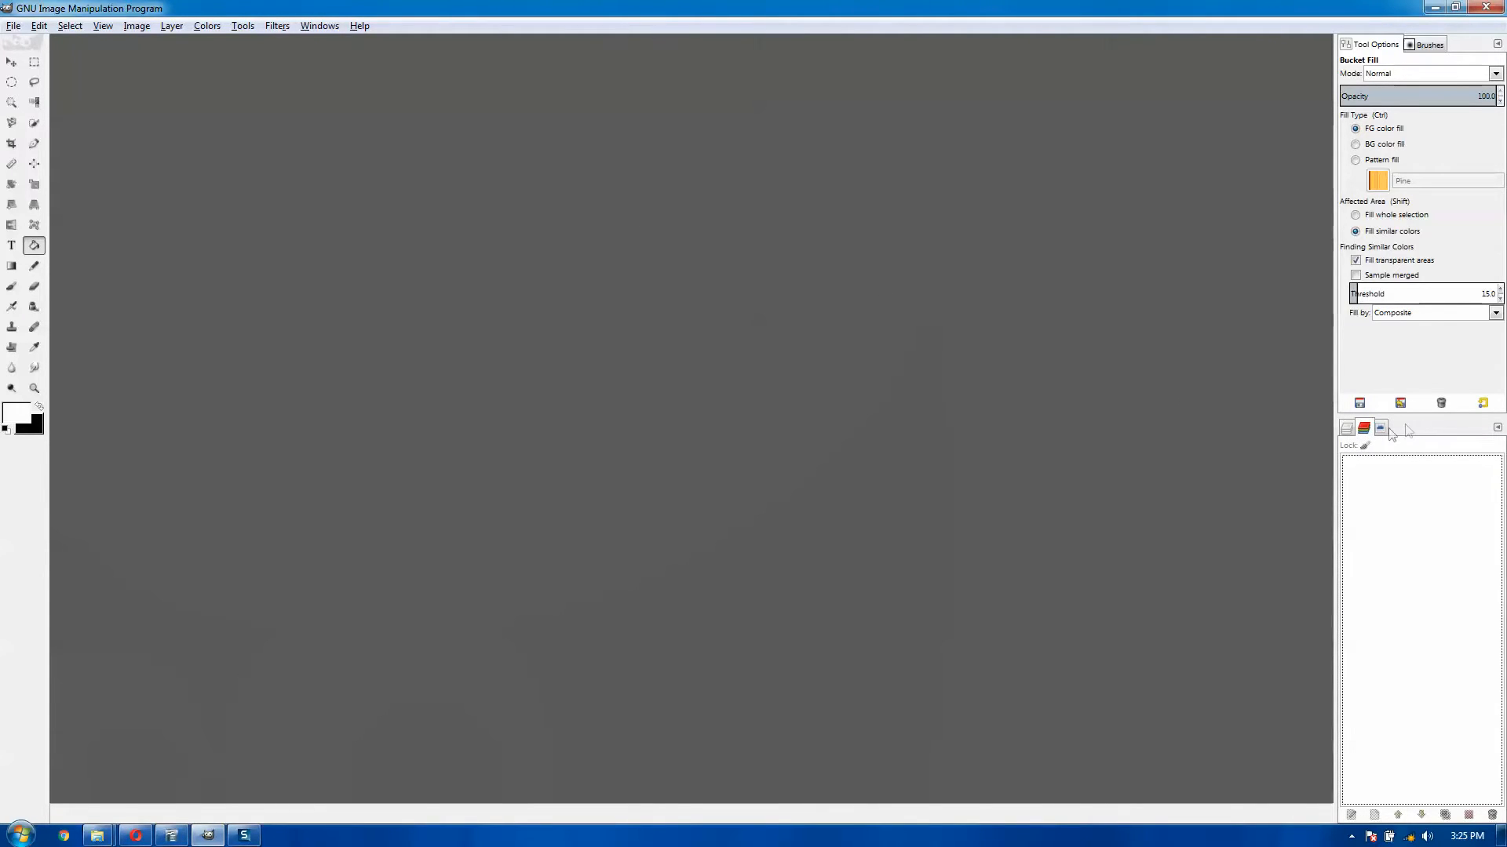
Close the Histogram tab in the dock and start a new image from File > New
left_click(1379, 427)
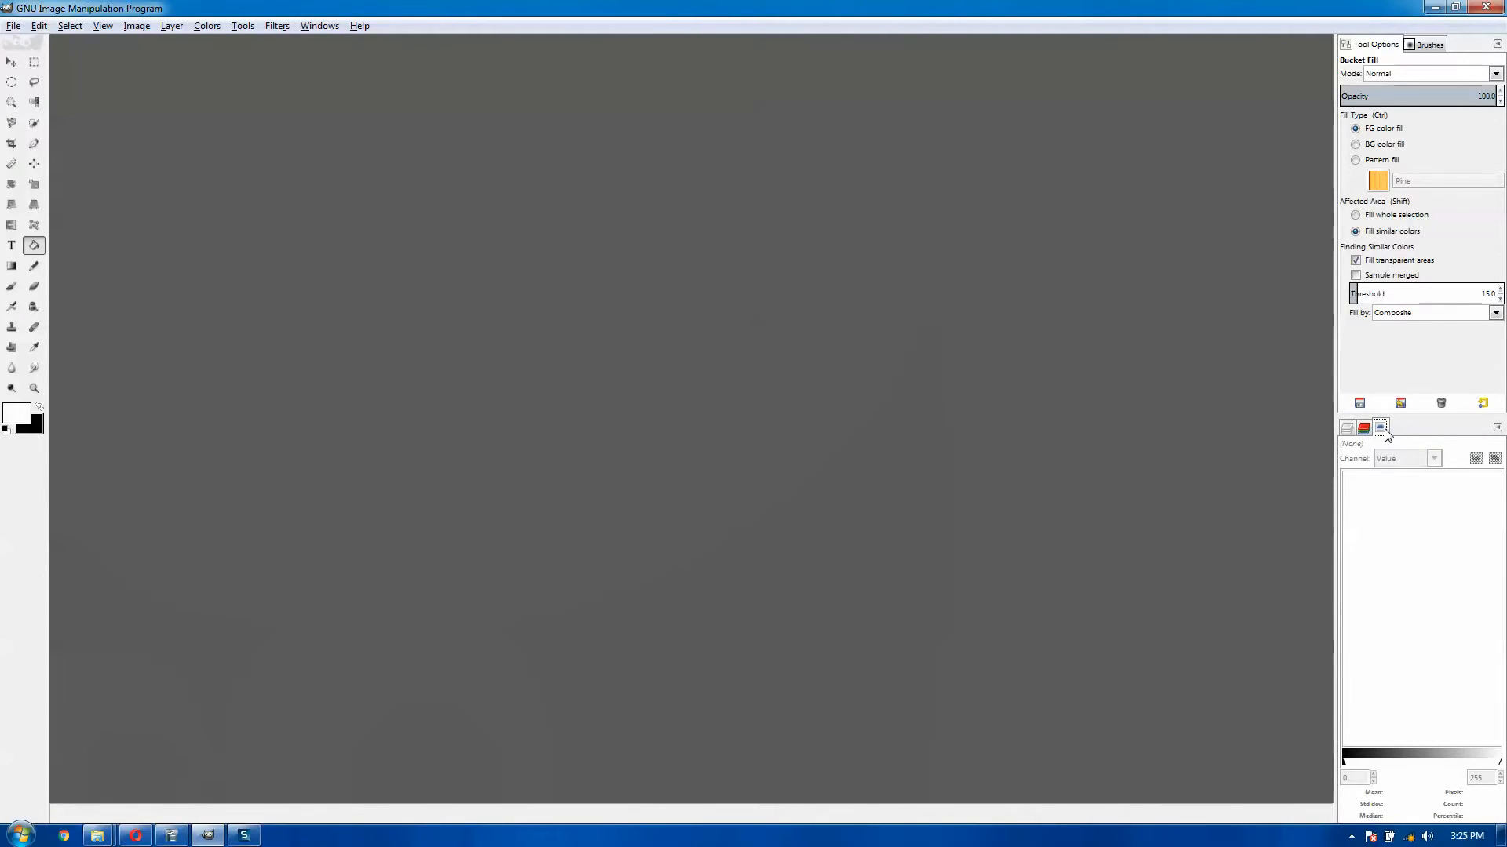
left_click(1405, 427)
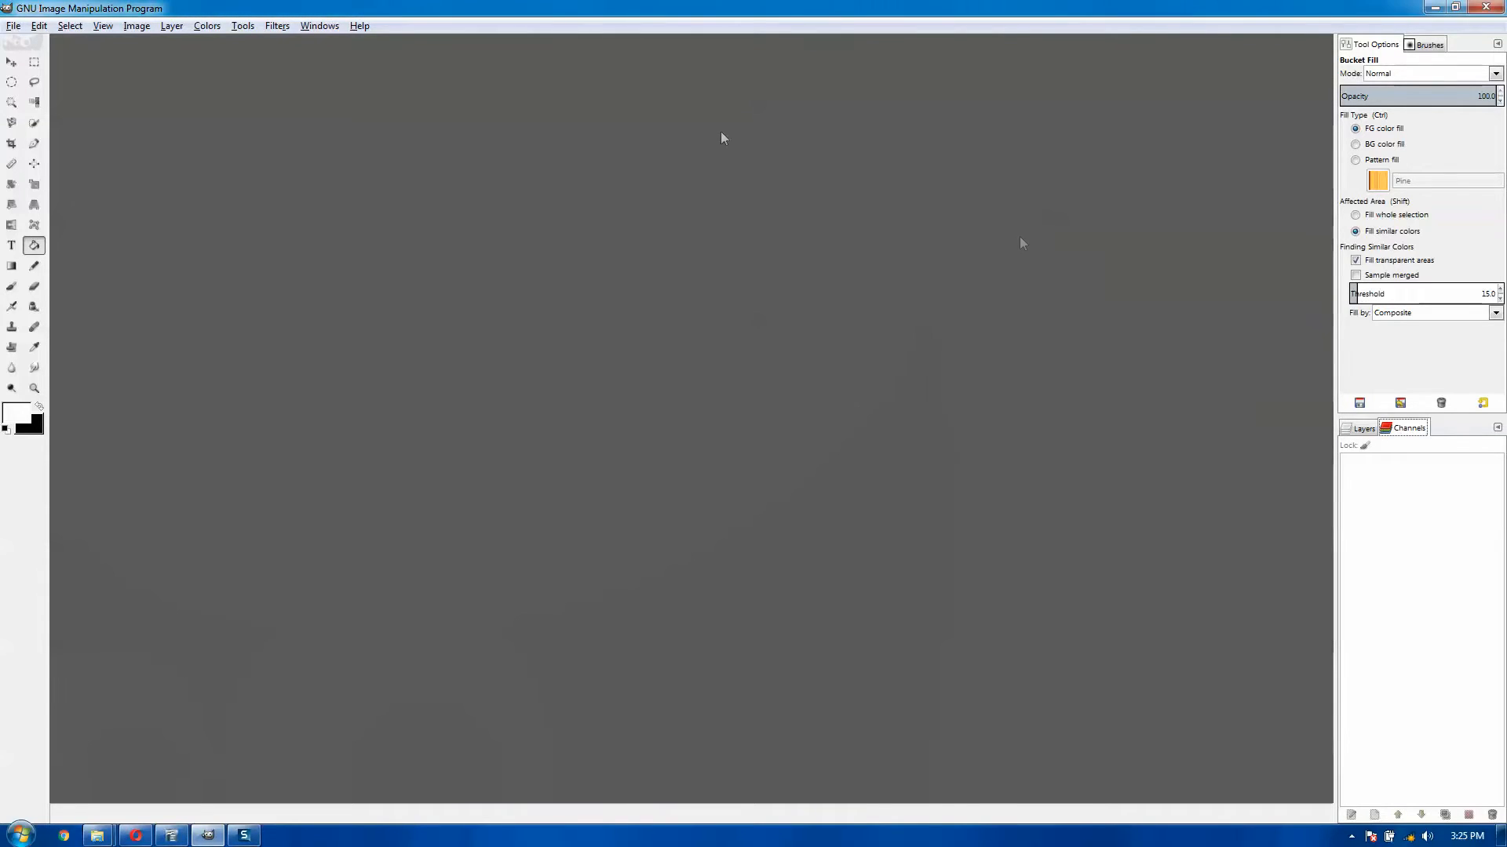
left_click(319, 25)
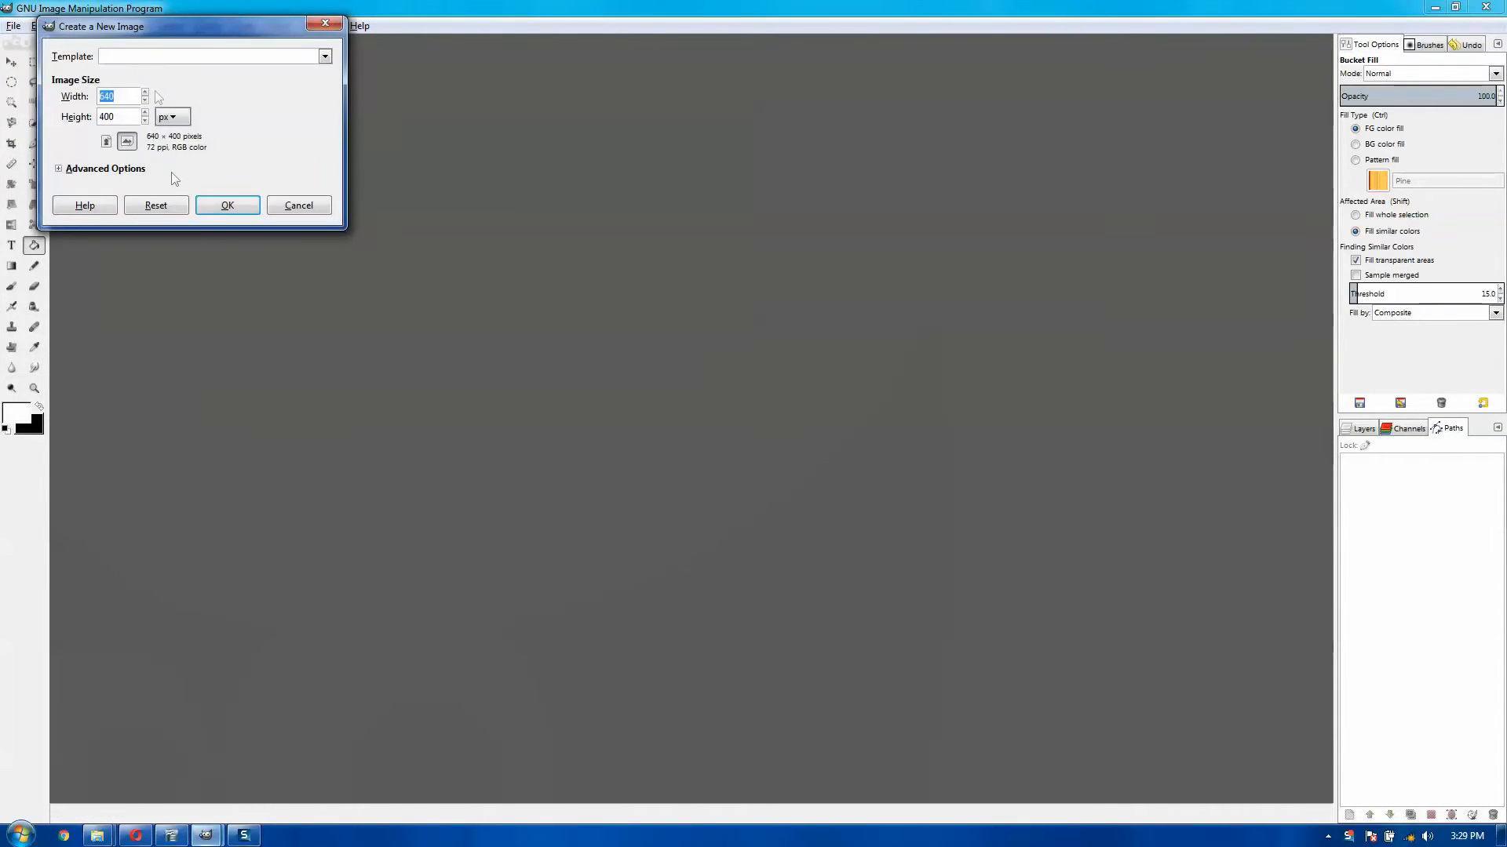
Create a new image at the default 640 × 400 pixel size
left_click(227, 205)
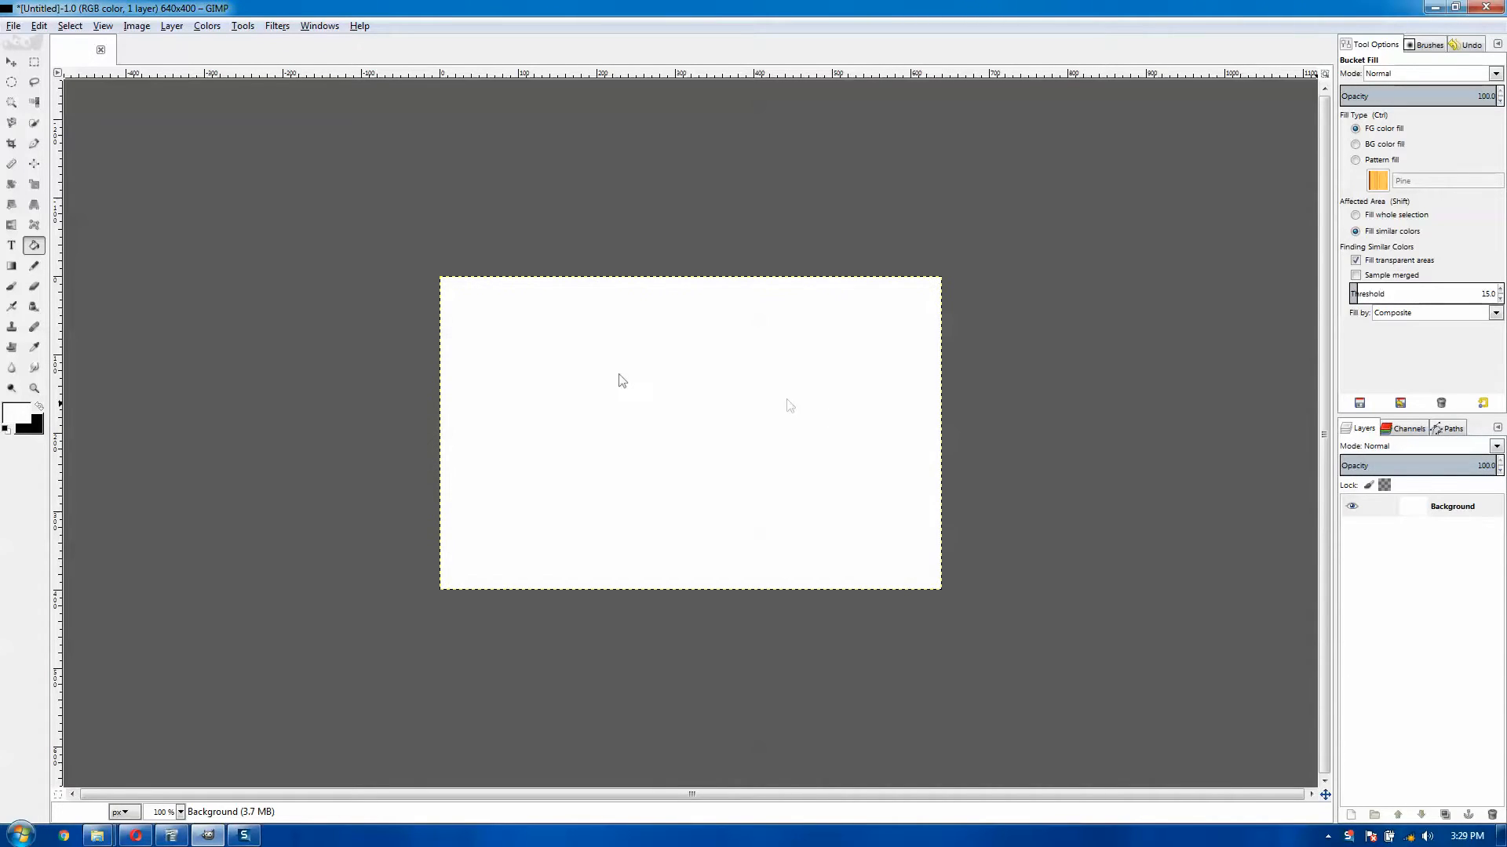
mouse_move(459, 339)
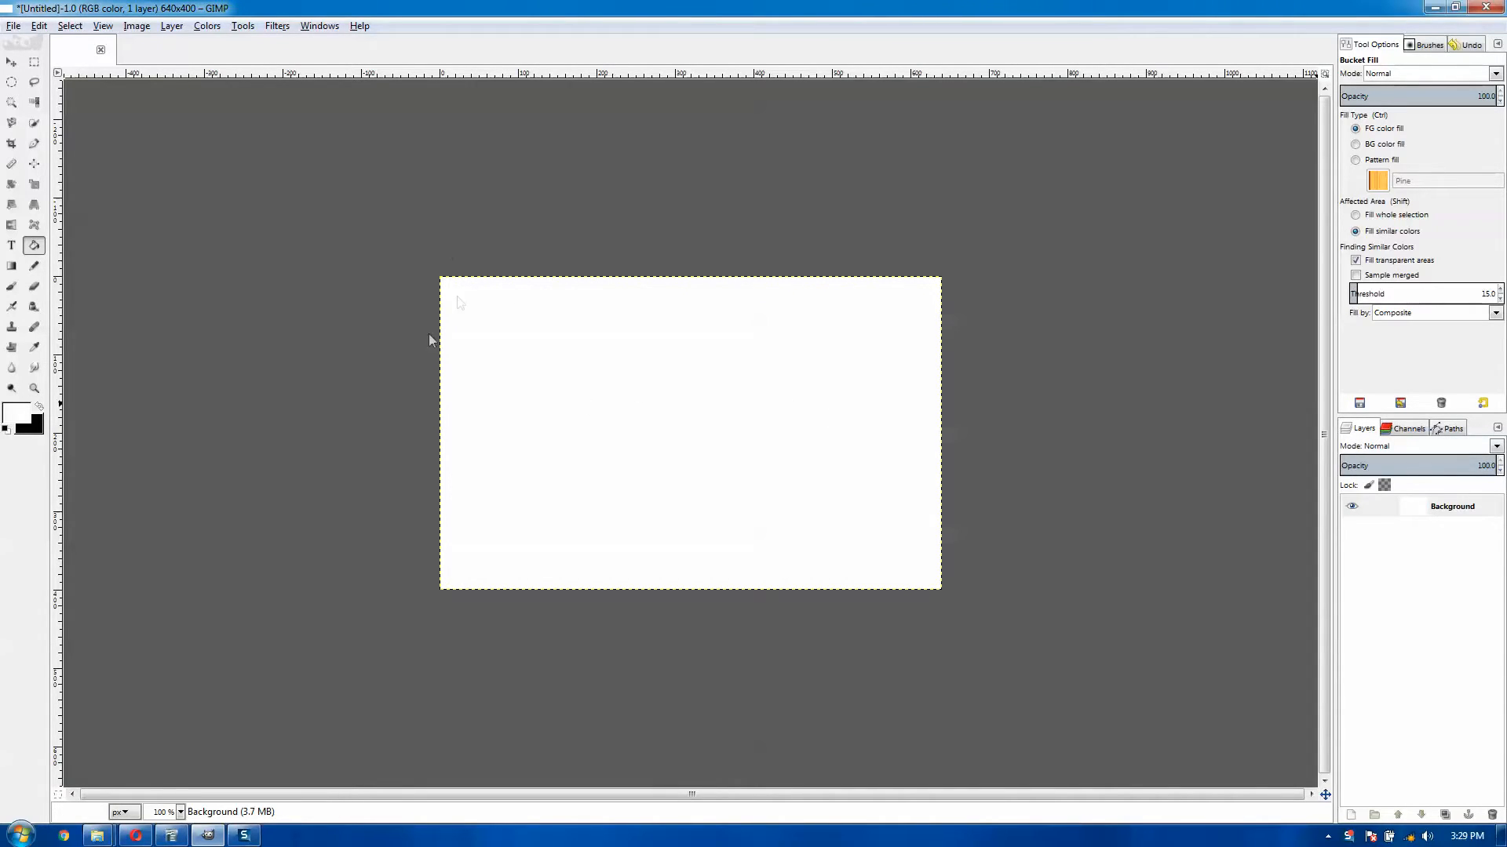
Hide layer boundary boxes in normal and fullscreen modes, then create a second 640 × 400 image
left_click(38, 25)
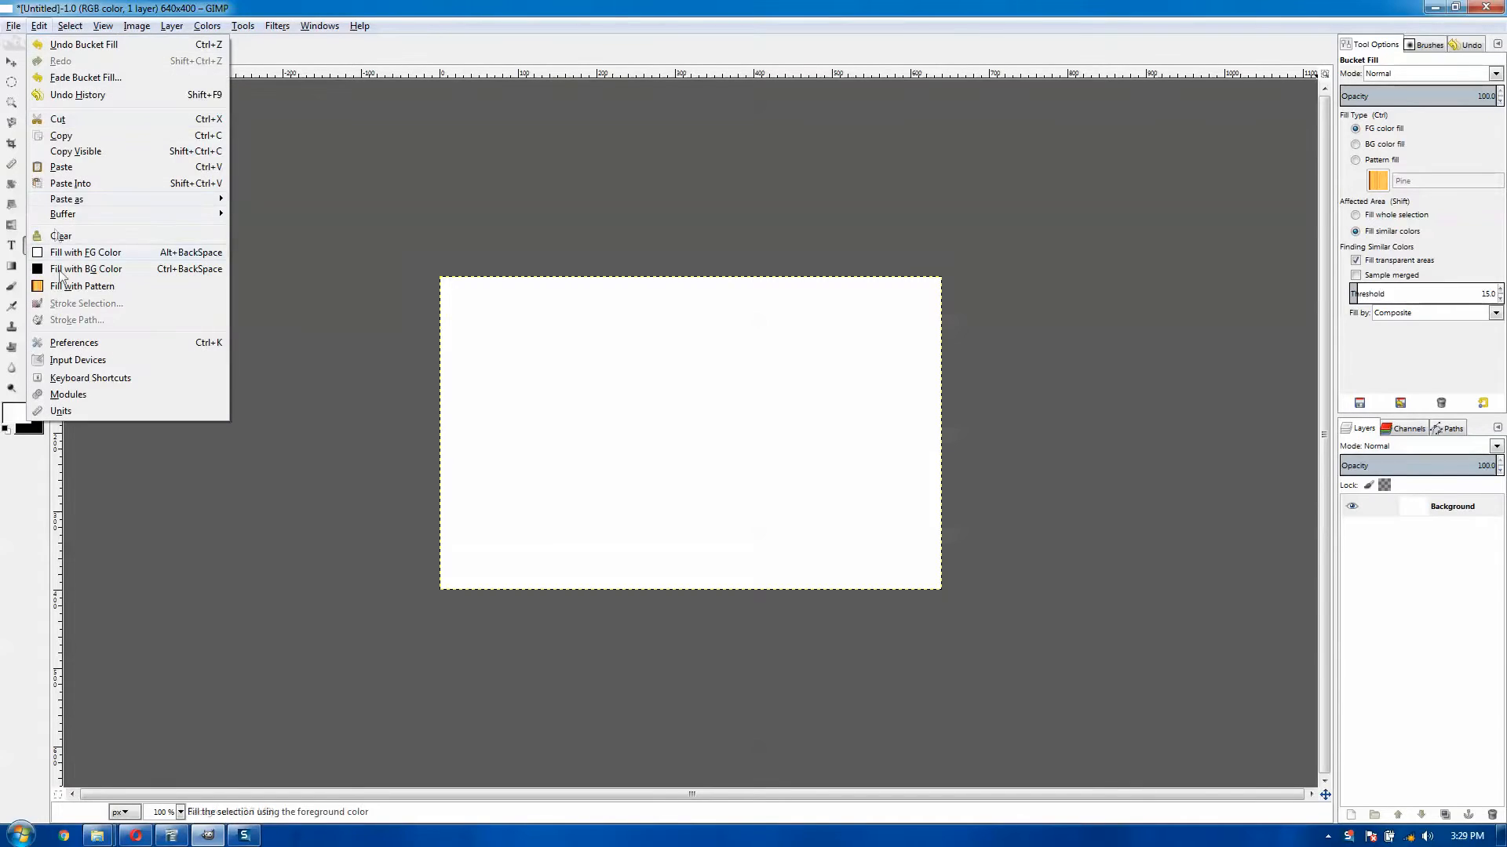
left_click(73, 342)
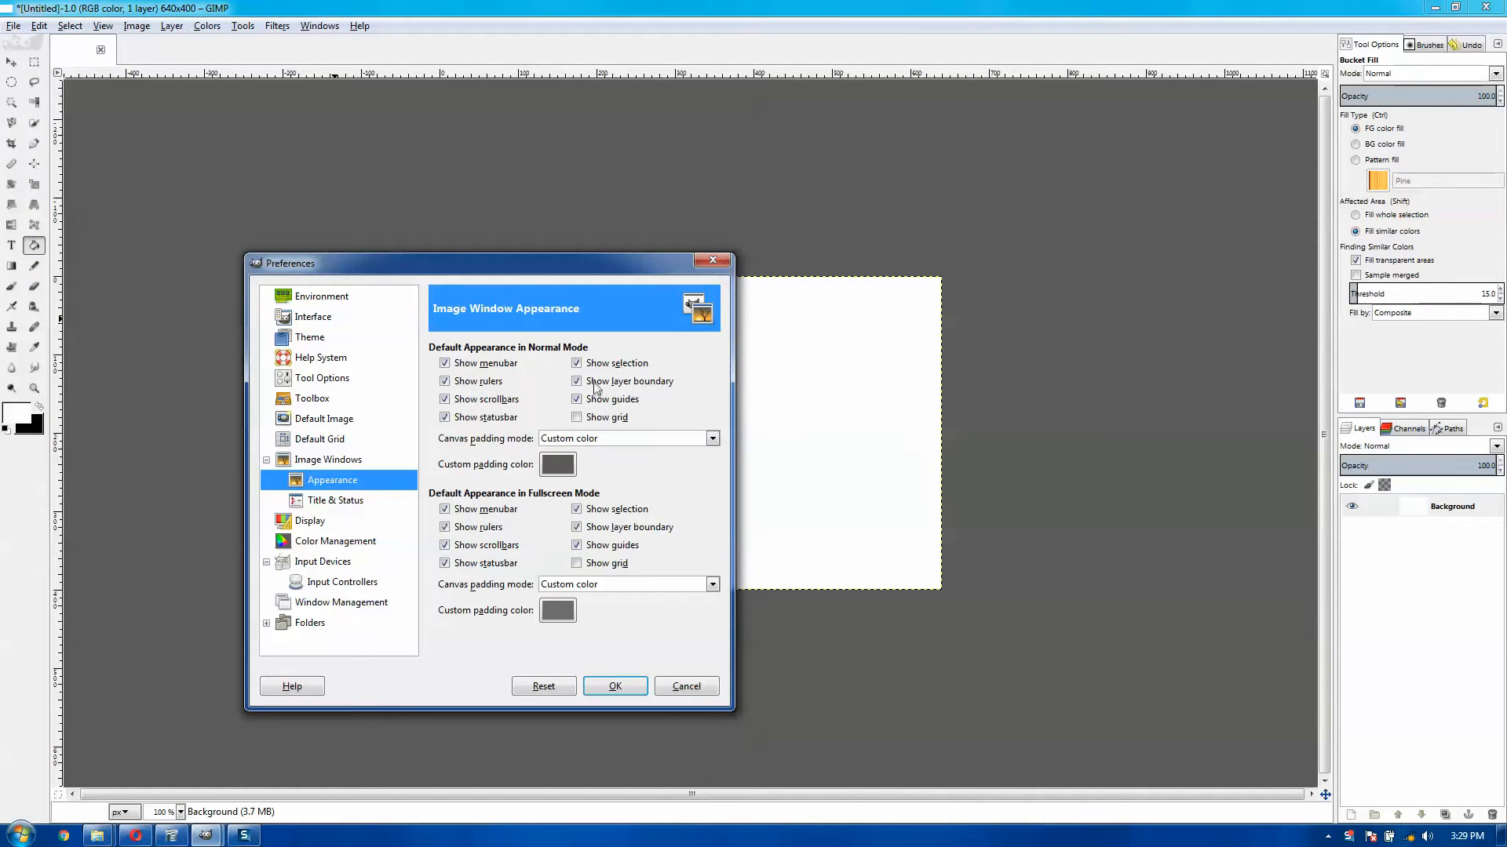
left_click(577, 380)
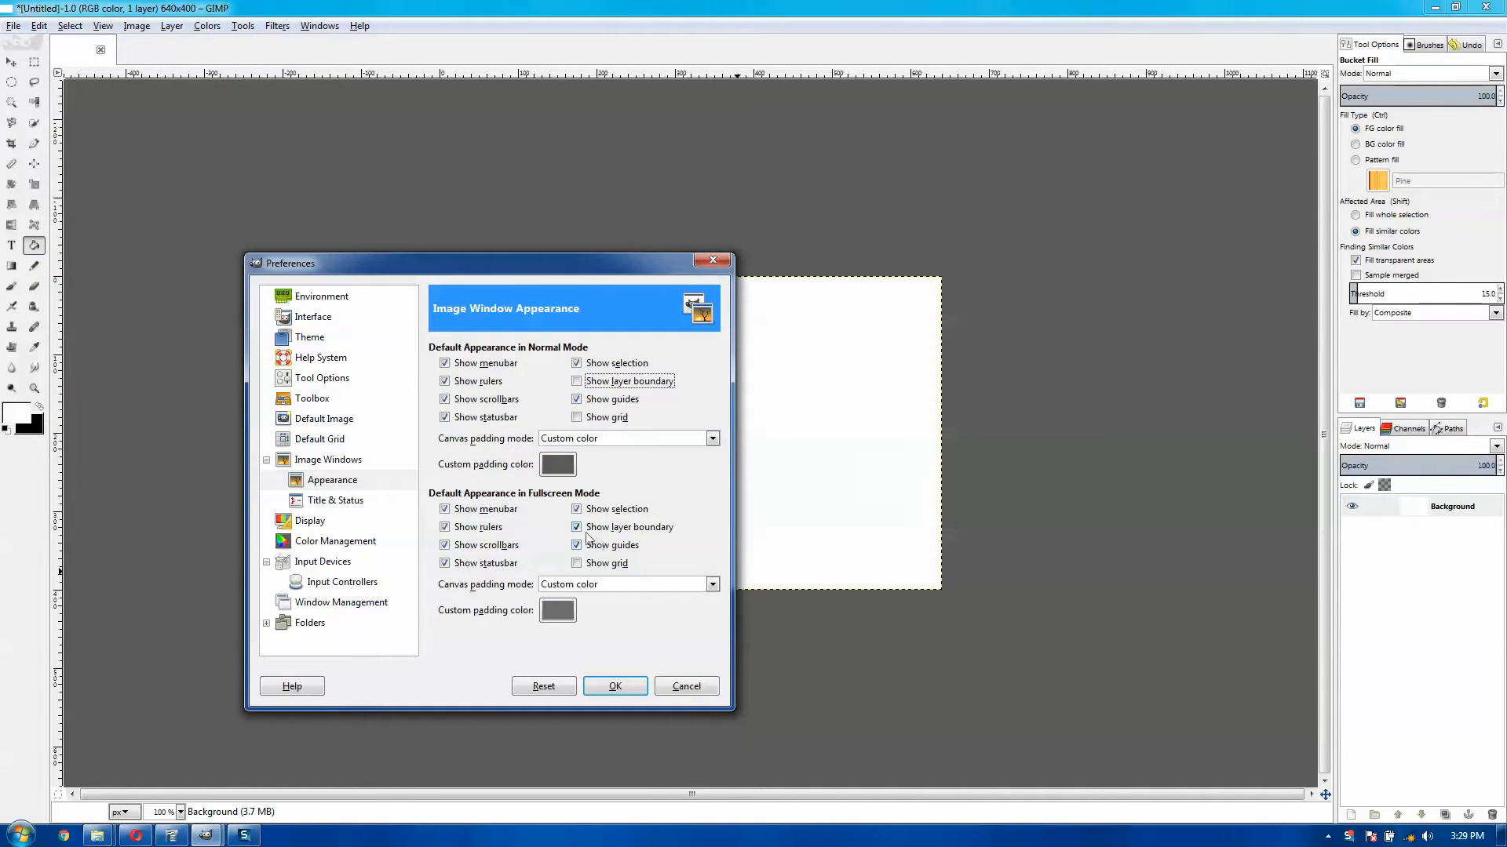
left_click(577, 526)
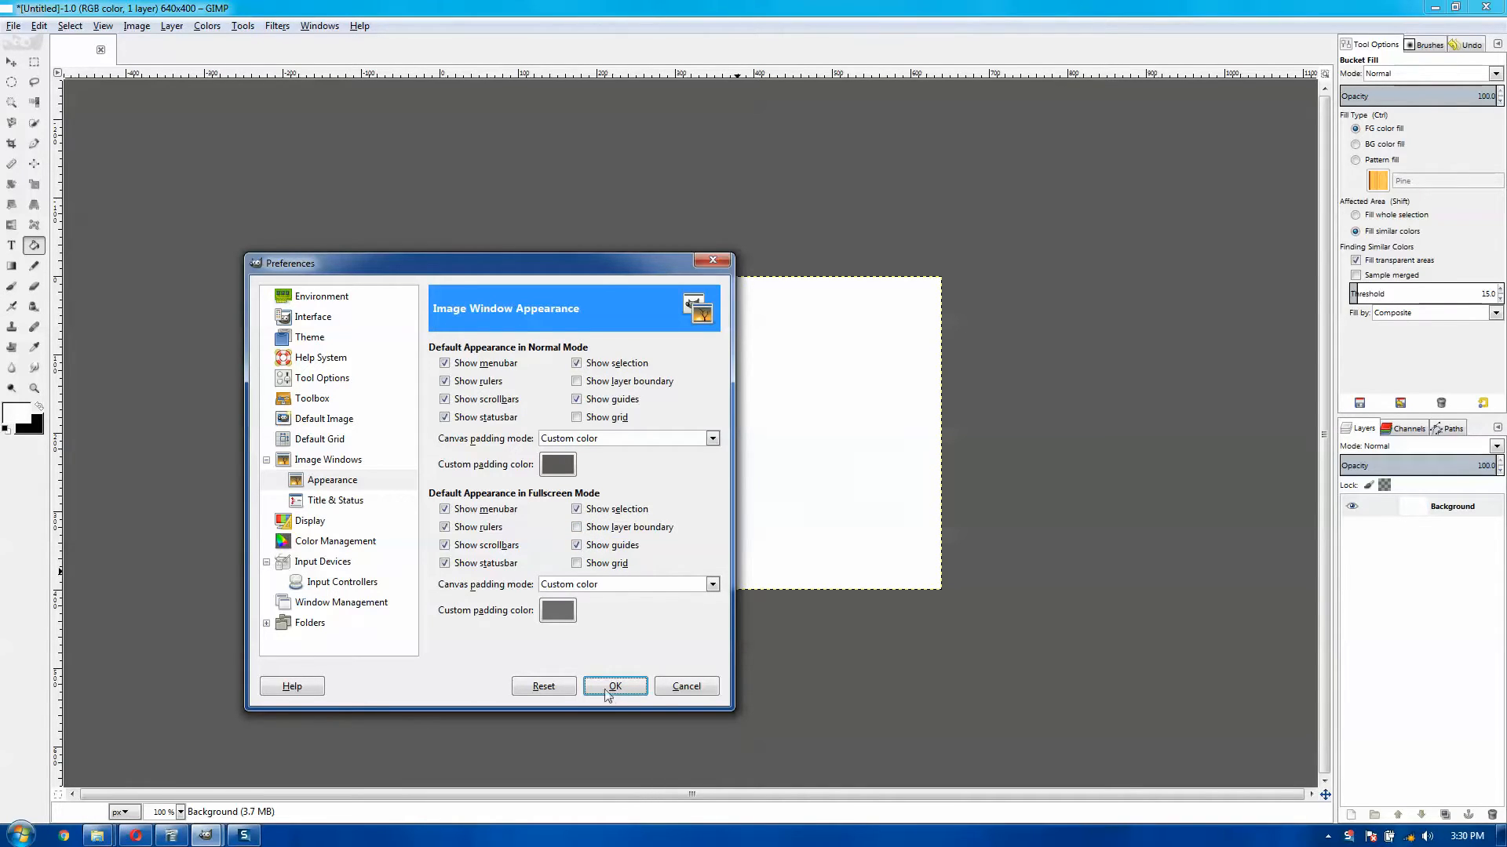
left_click(614, 686)
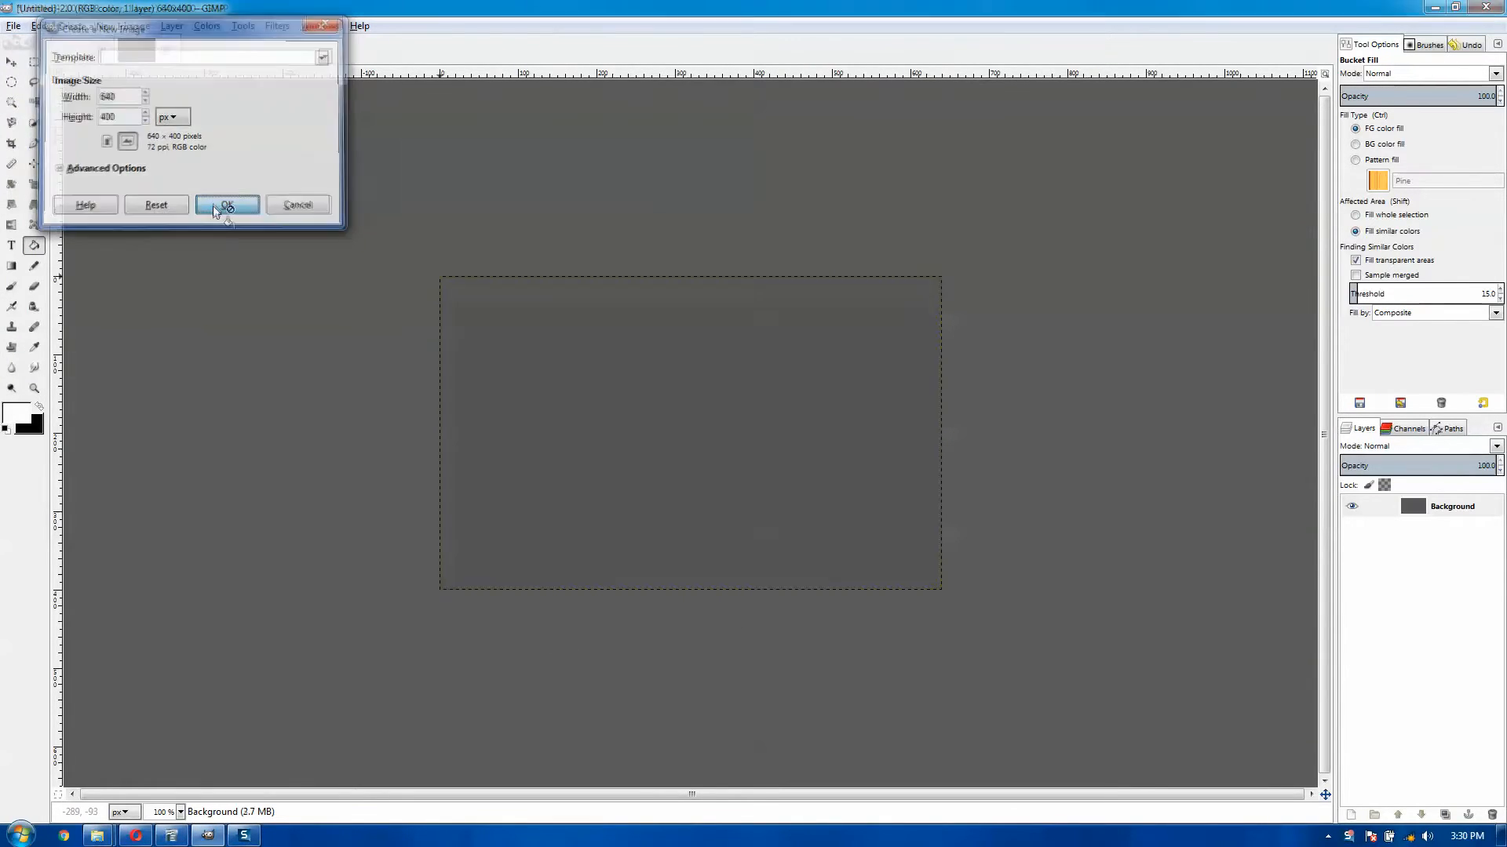
left_click(227, 207)
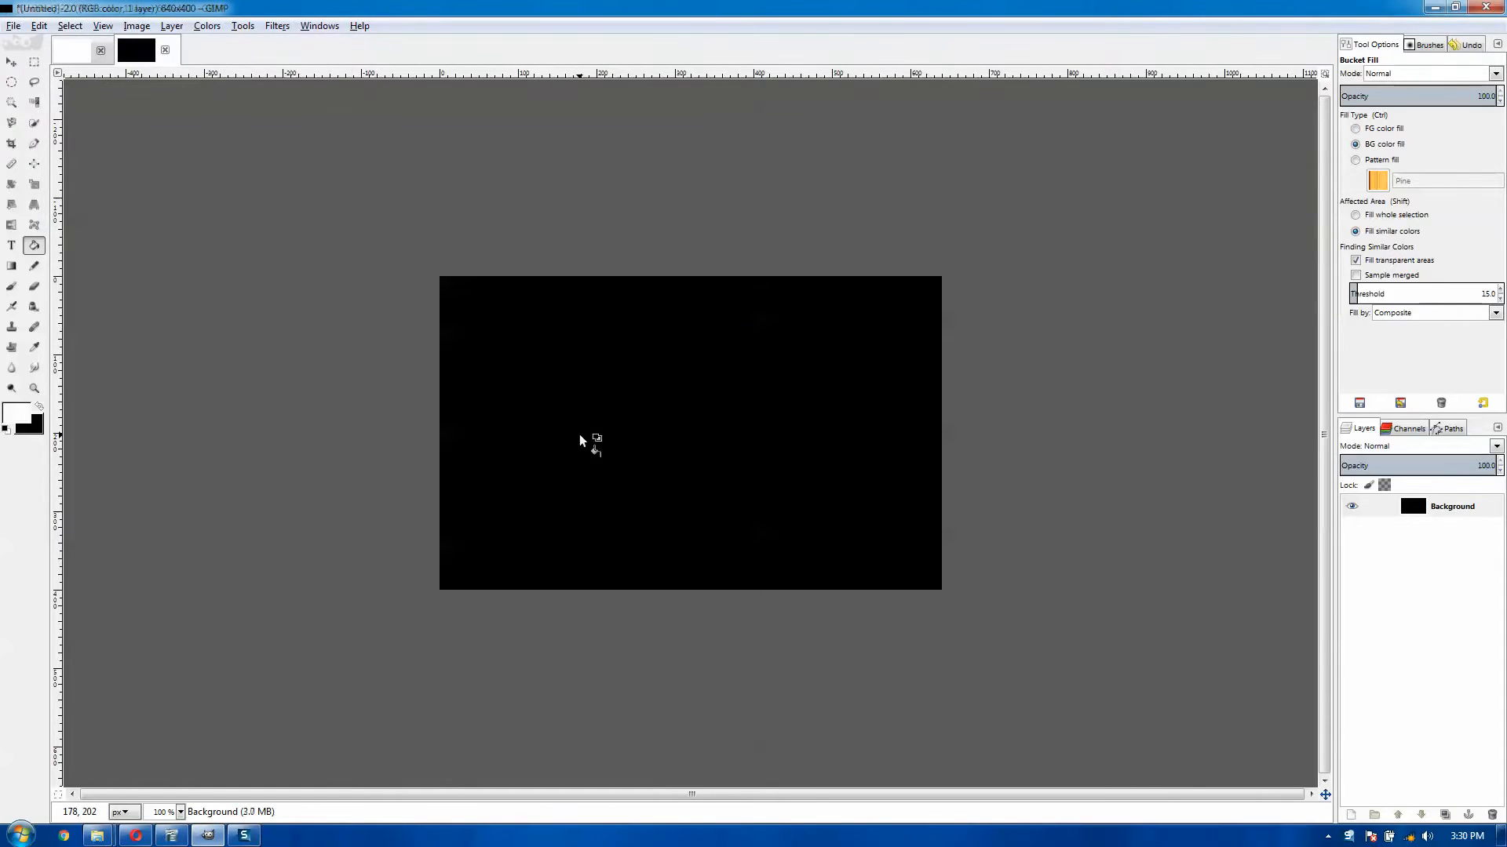
Activate the Background layer, set the Move tool to move the active layer, and save tool options
left_click(1356, 128)
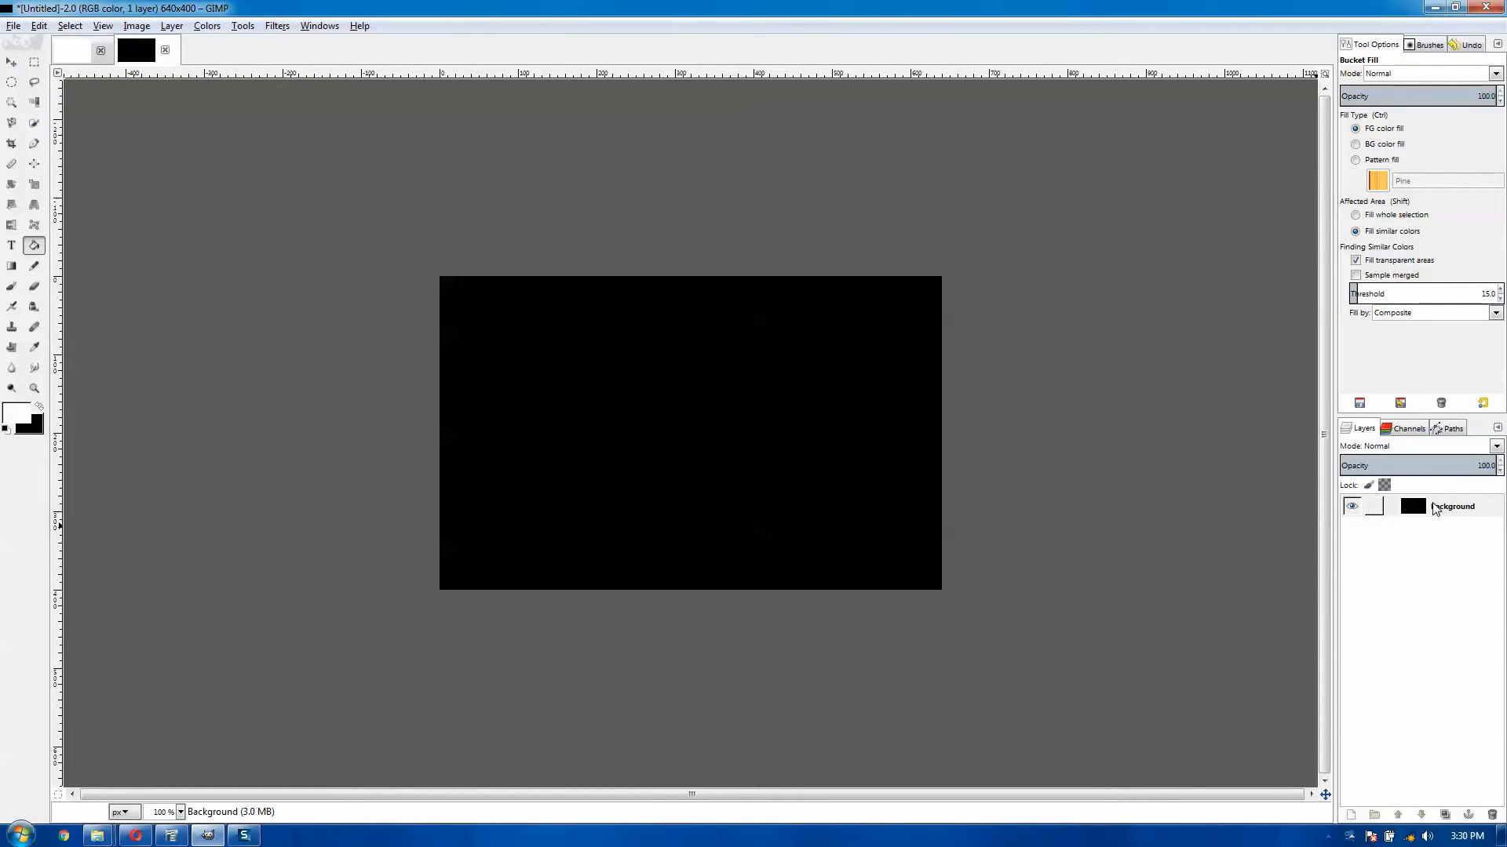
left_click(12, 62)
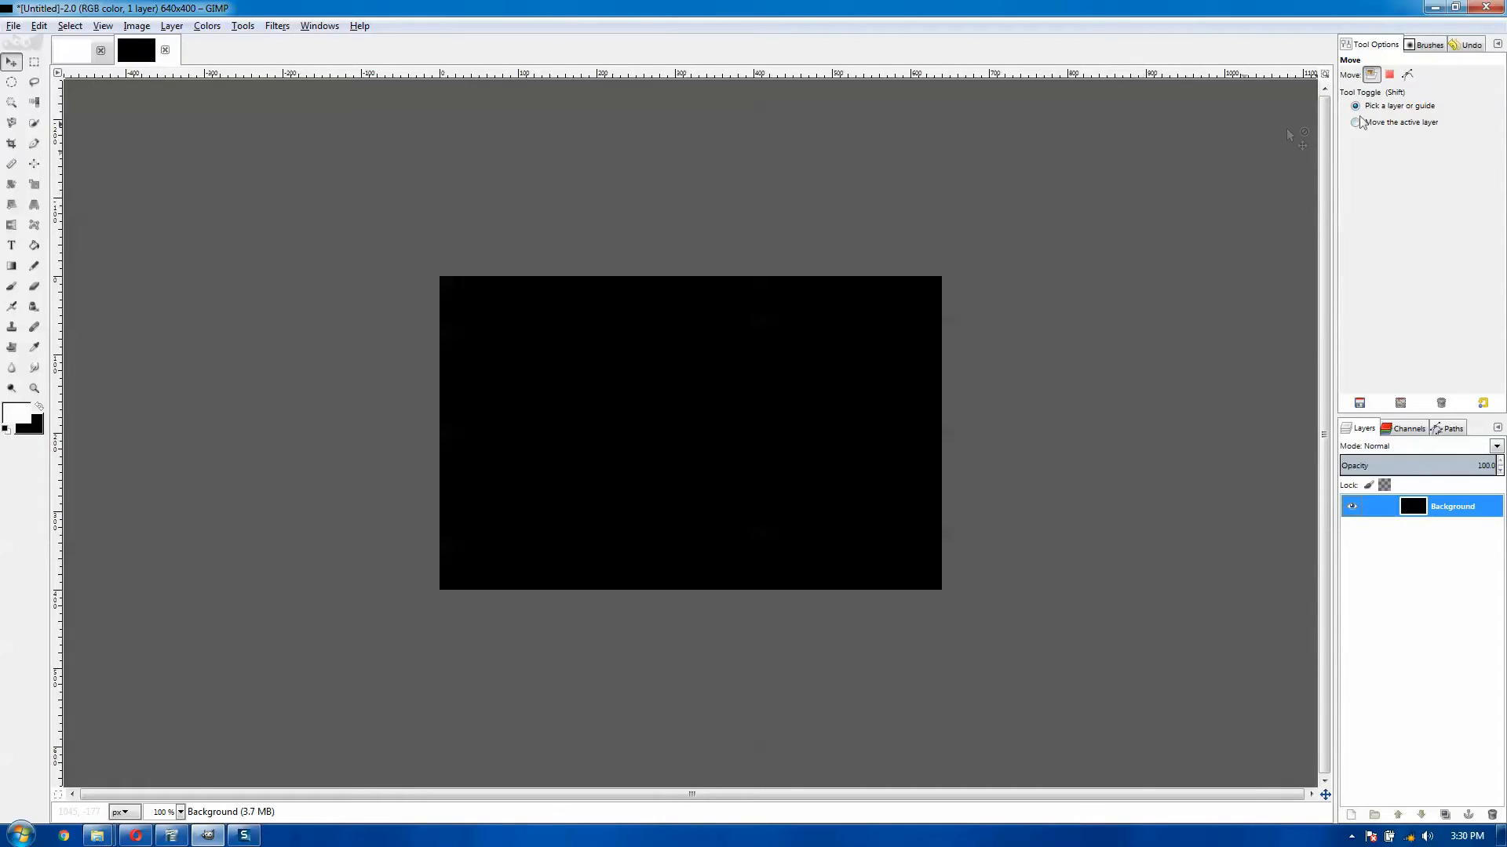
left_click(38, 25)
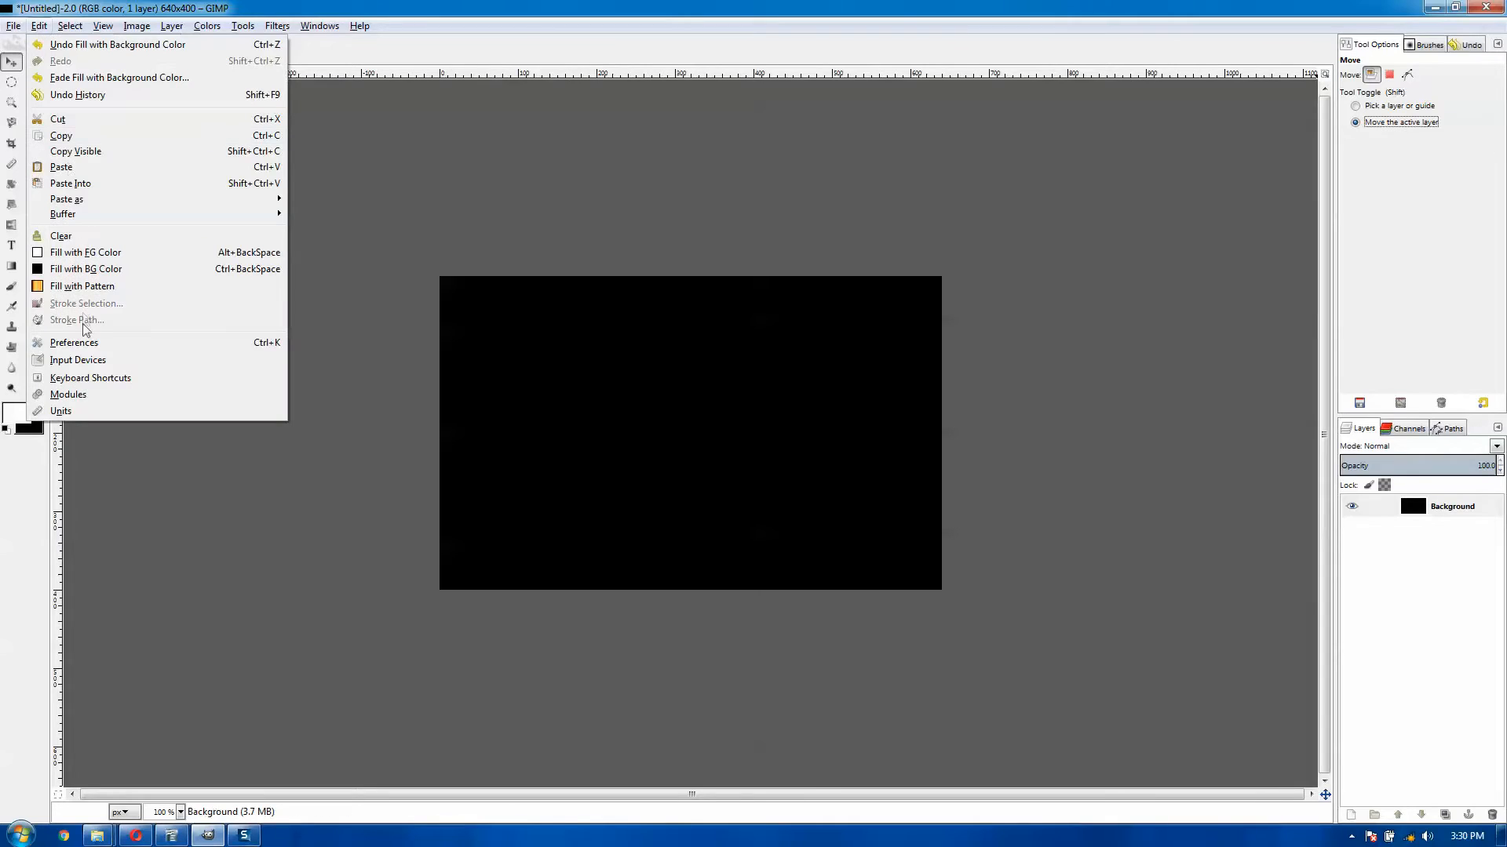
left_click(73, 342)
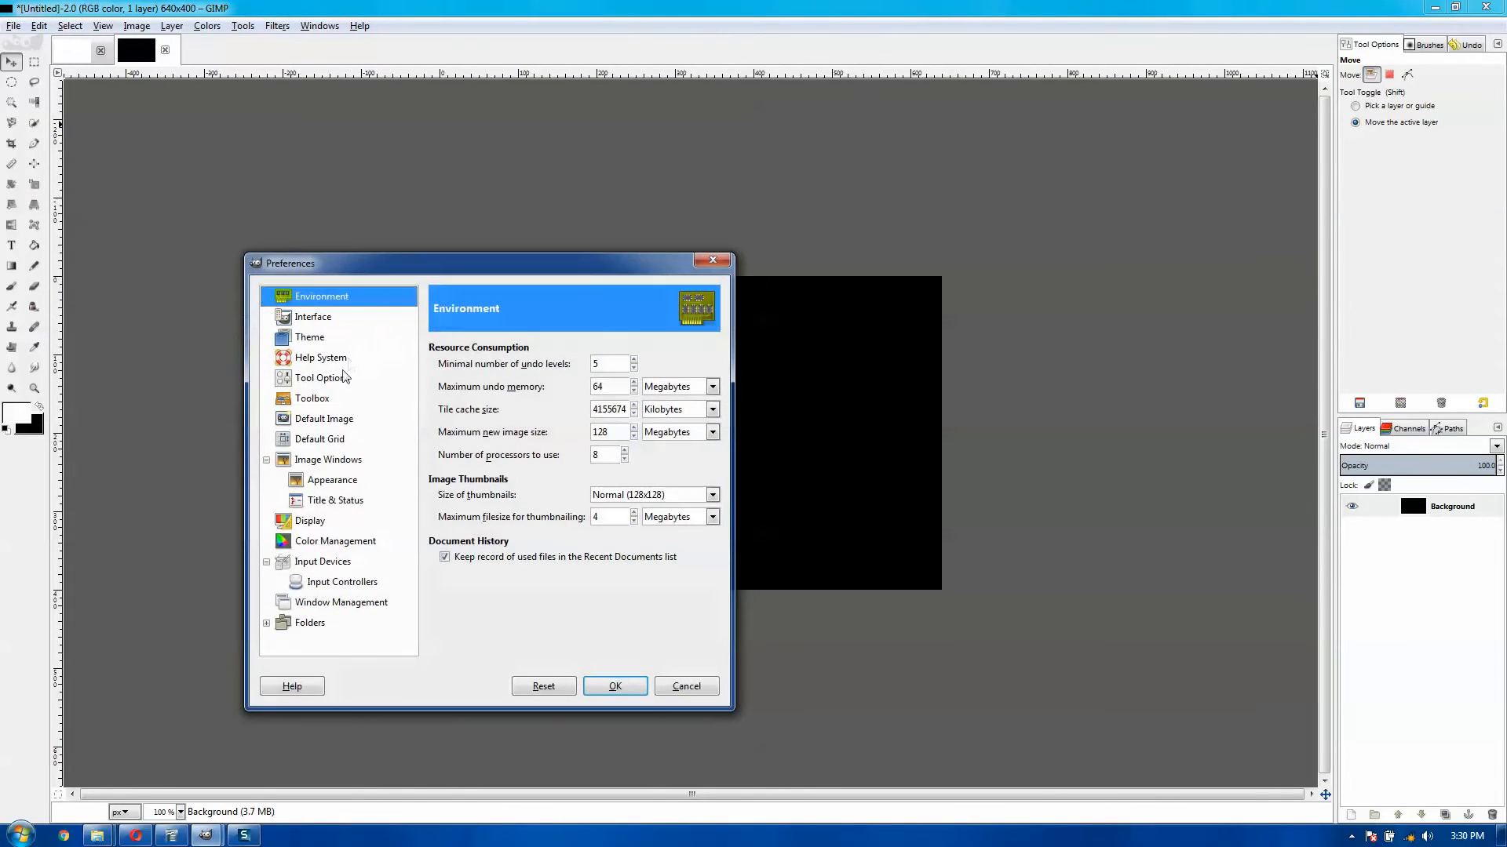
left_click(322, 378)
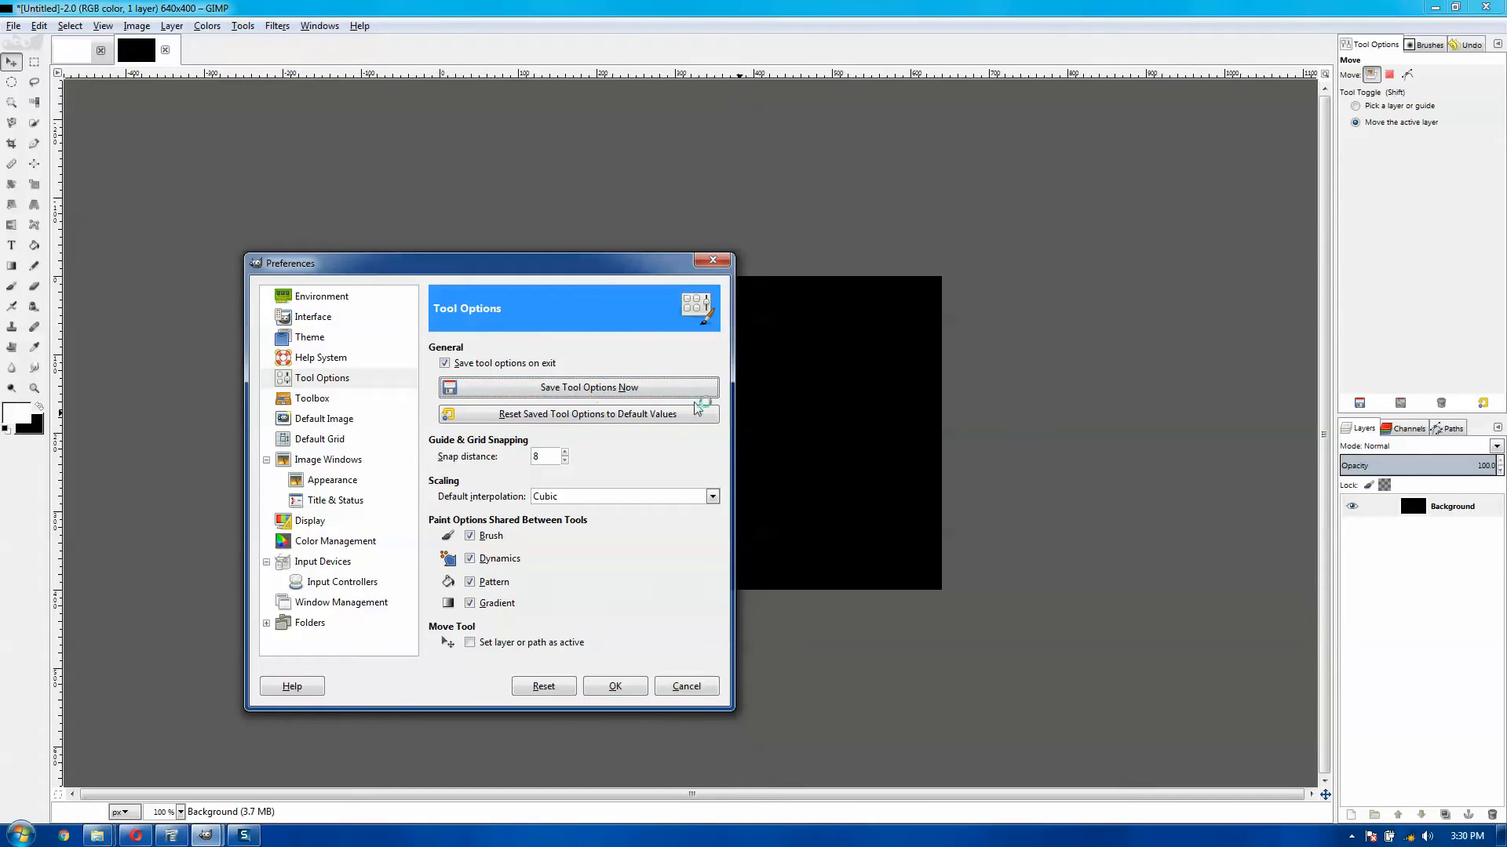
left_click(614, 686)
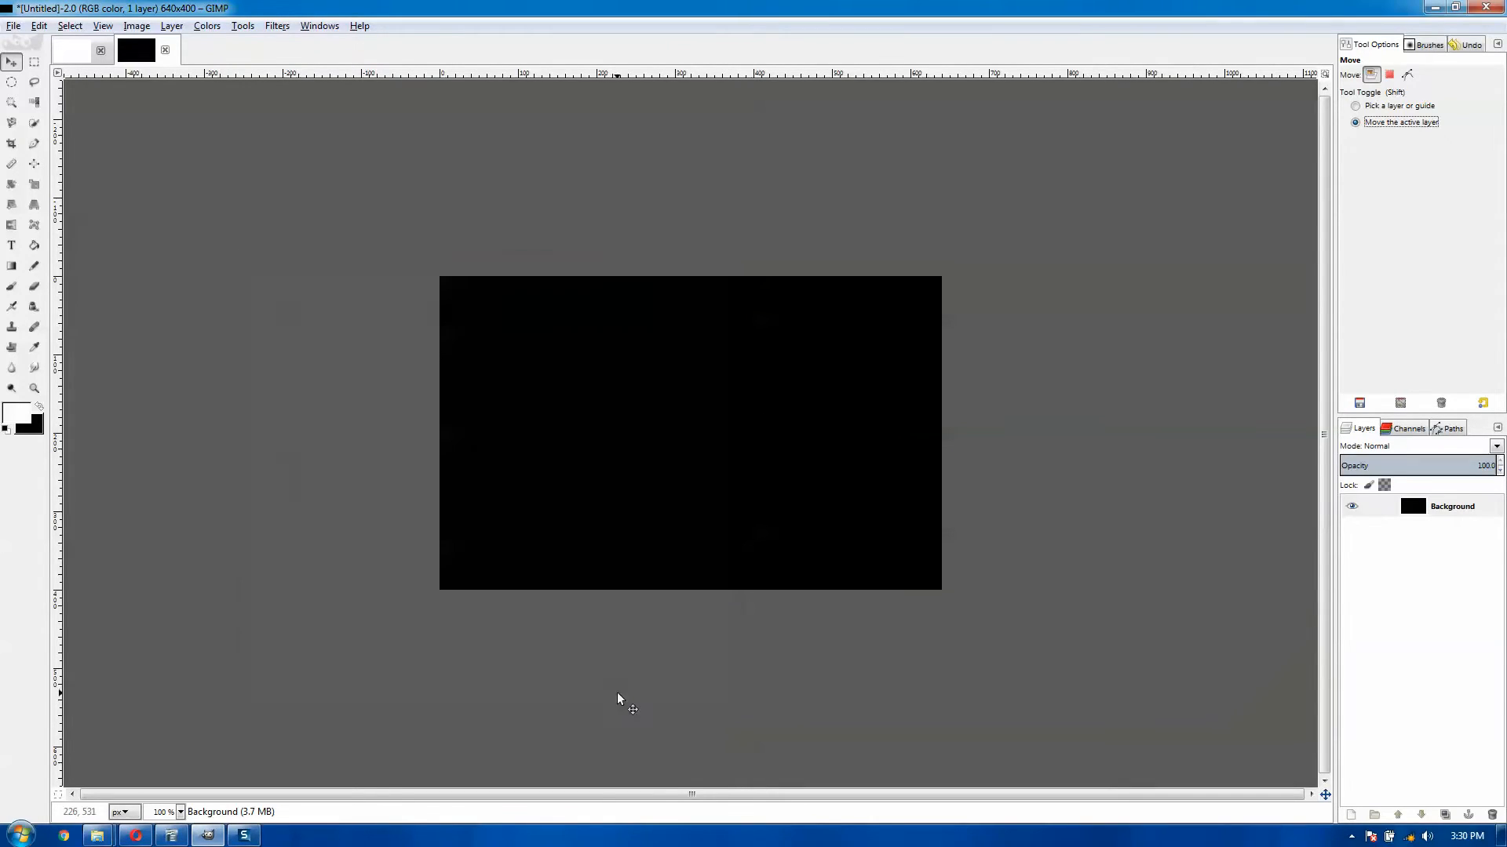
mouse_move(685, 401)
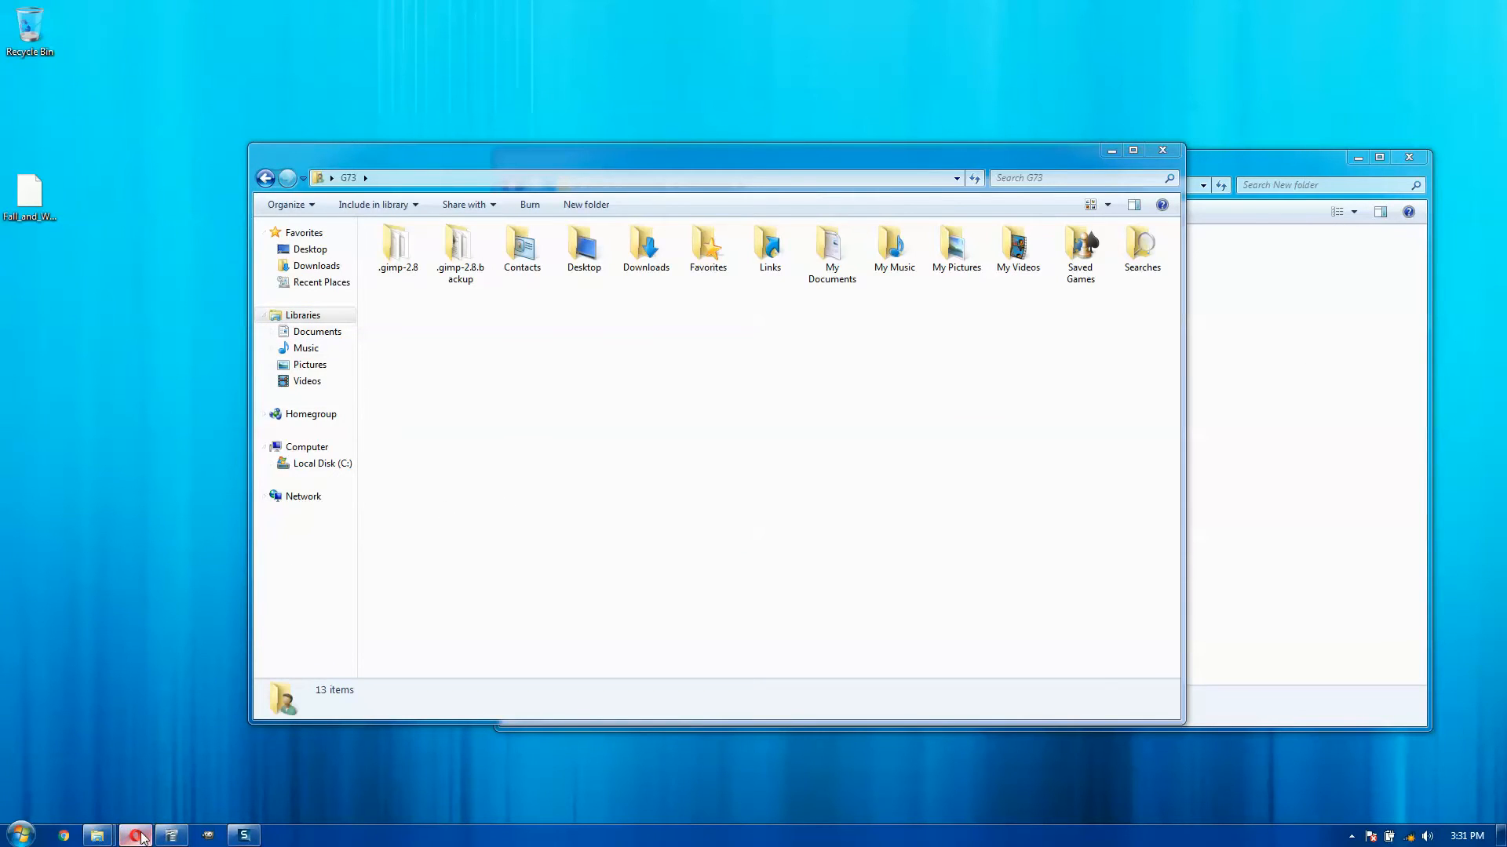
Scroll the Layer via Copy / Cut plug-in page down to its Installation section
left_click(133, 834)
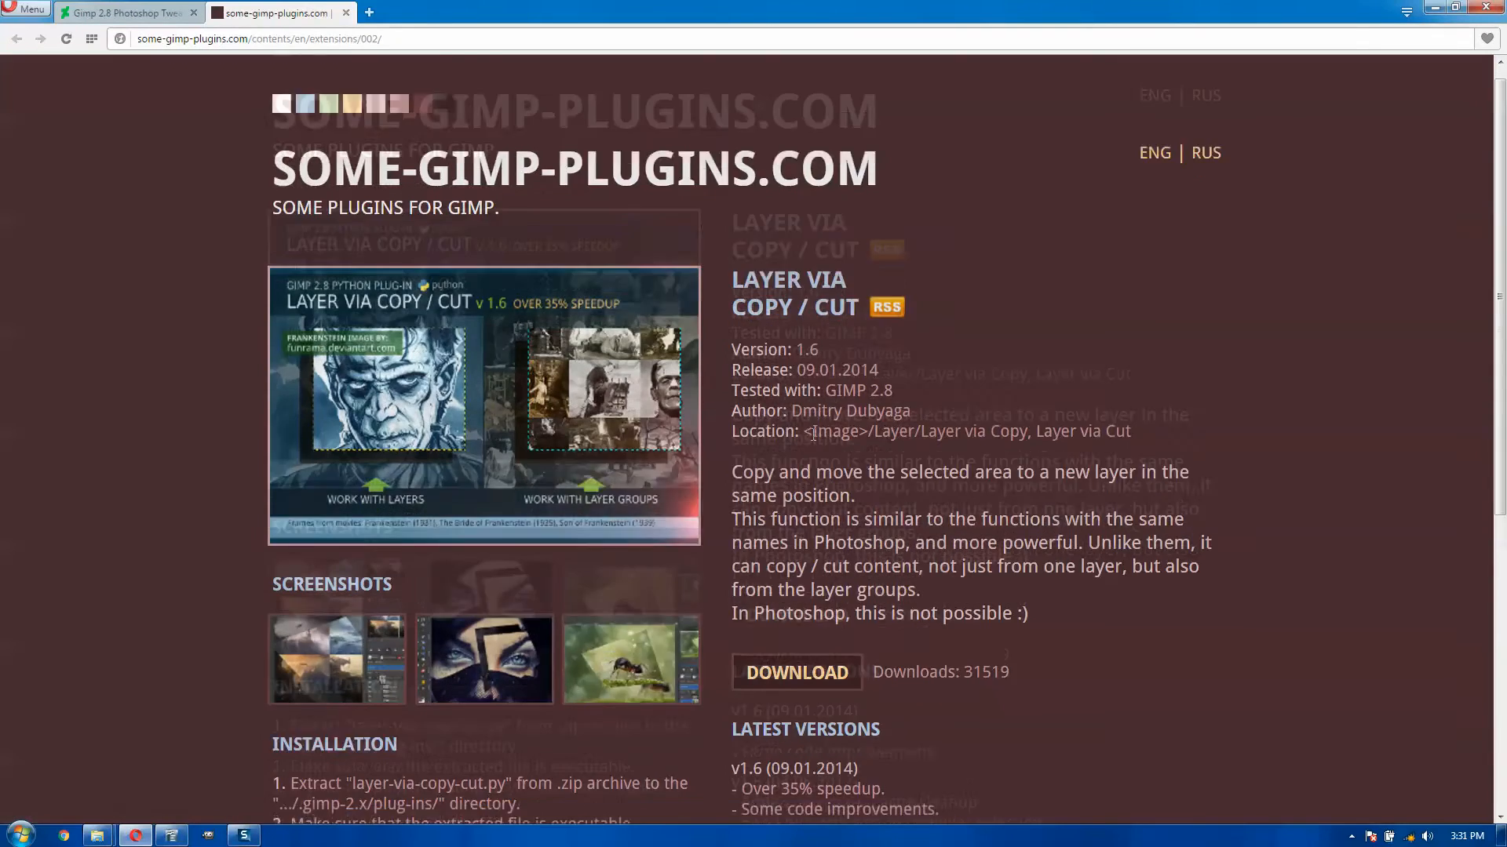
scroll("down", 3)
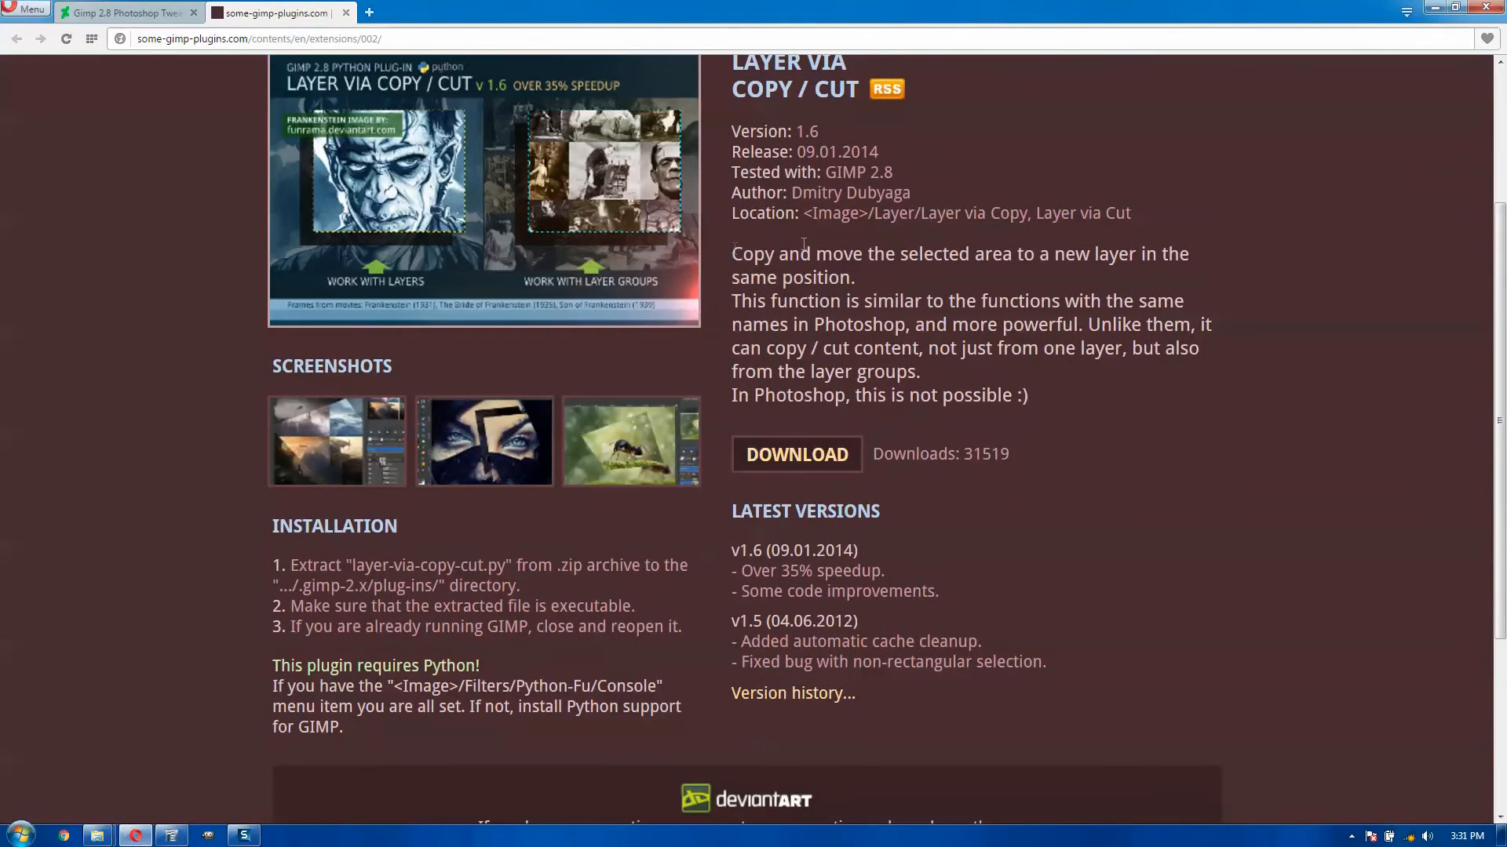
mouse_move(535, 222)
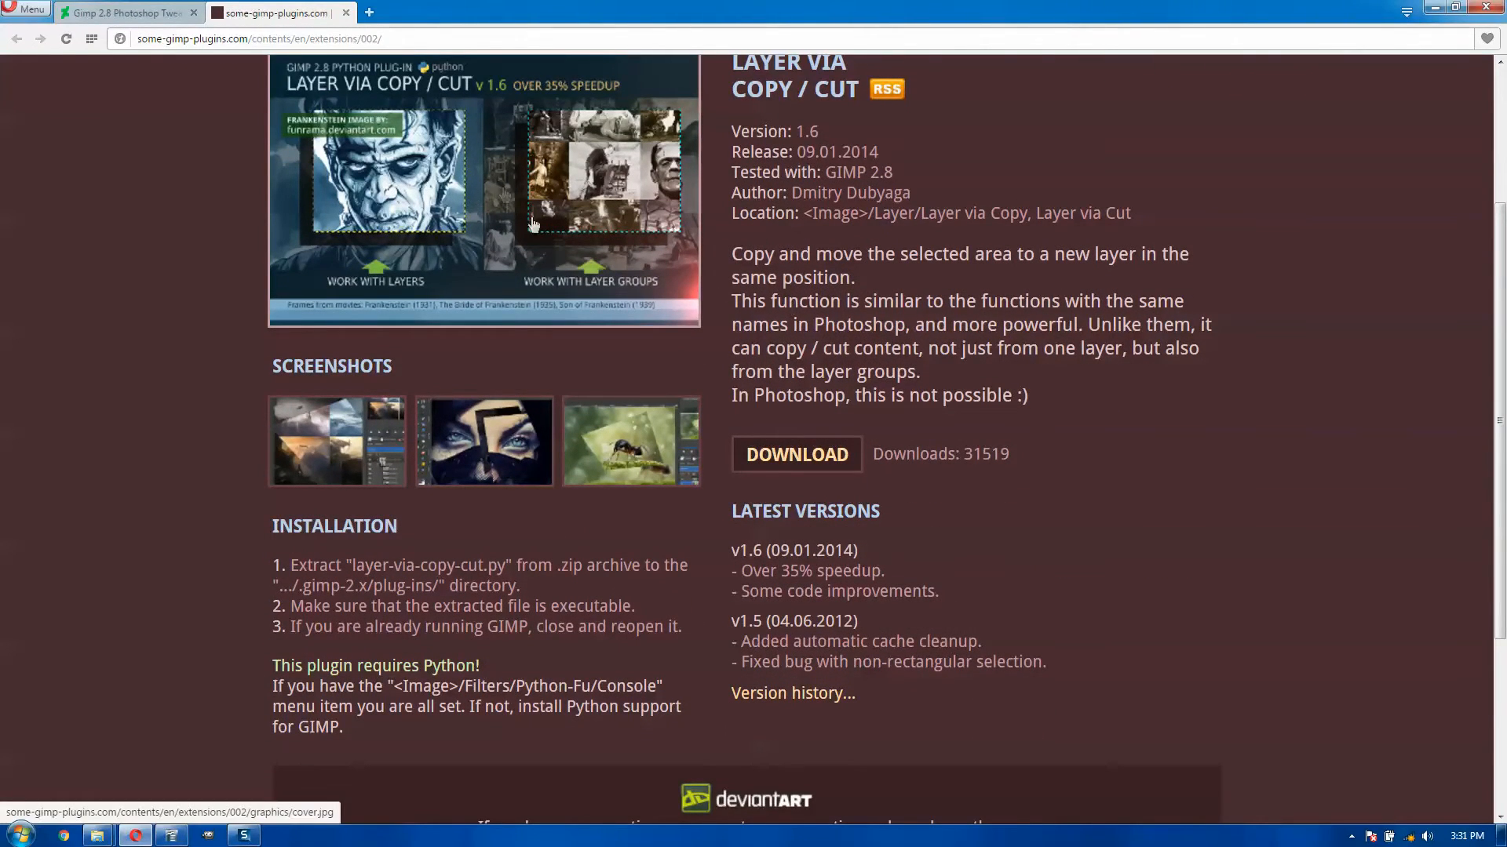
scroll("down", 3)
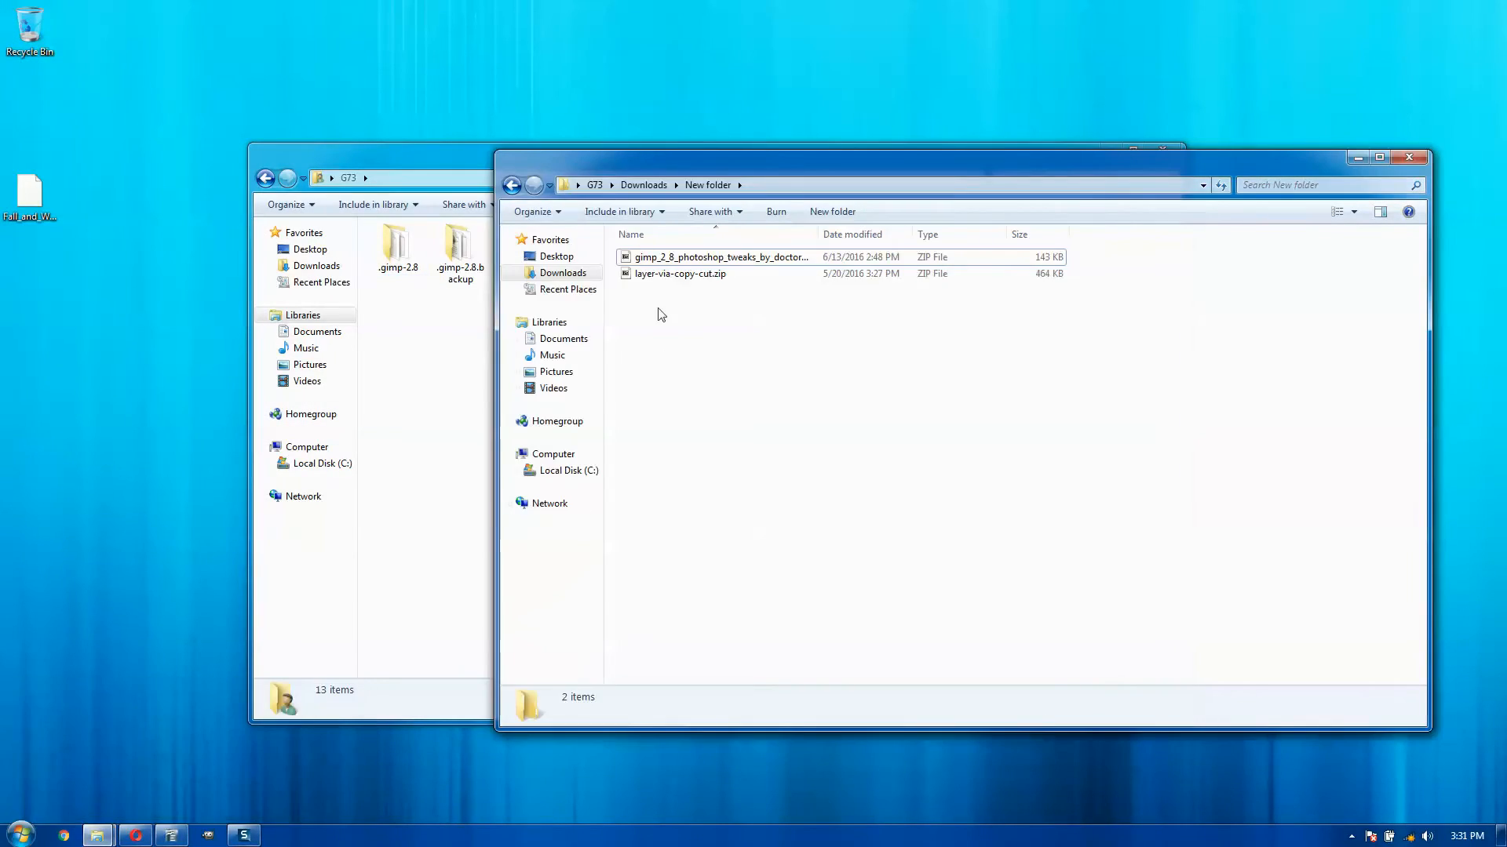
Extract layer-via-copy-cut.zip and copy its files into the .gimp-2.8 plug-ins folder
right_click(680, 274)
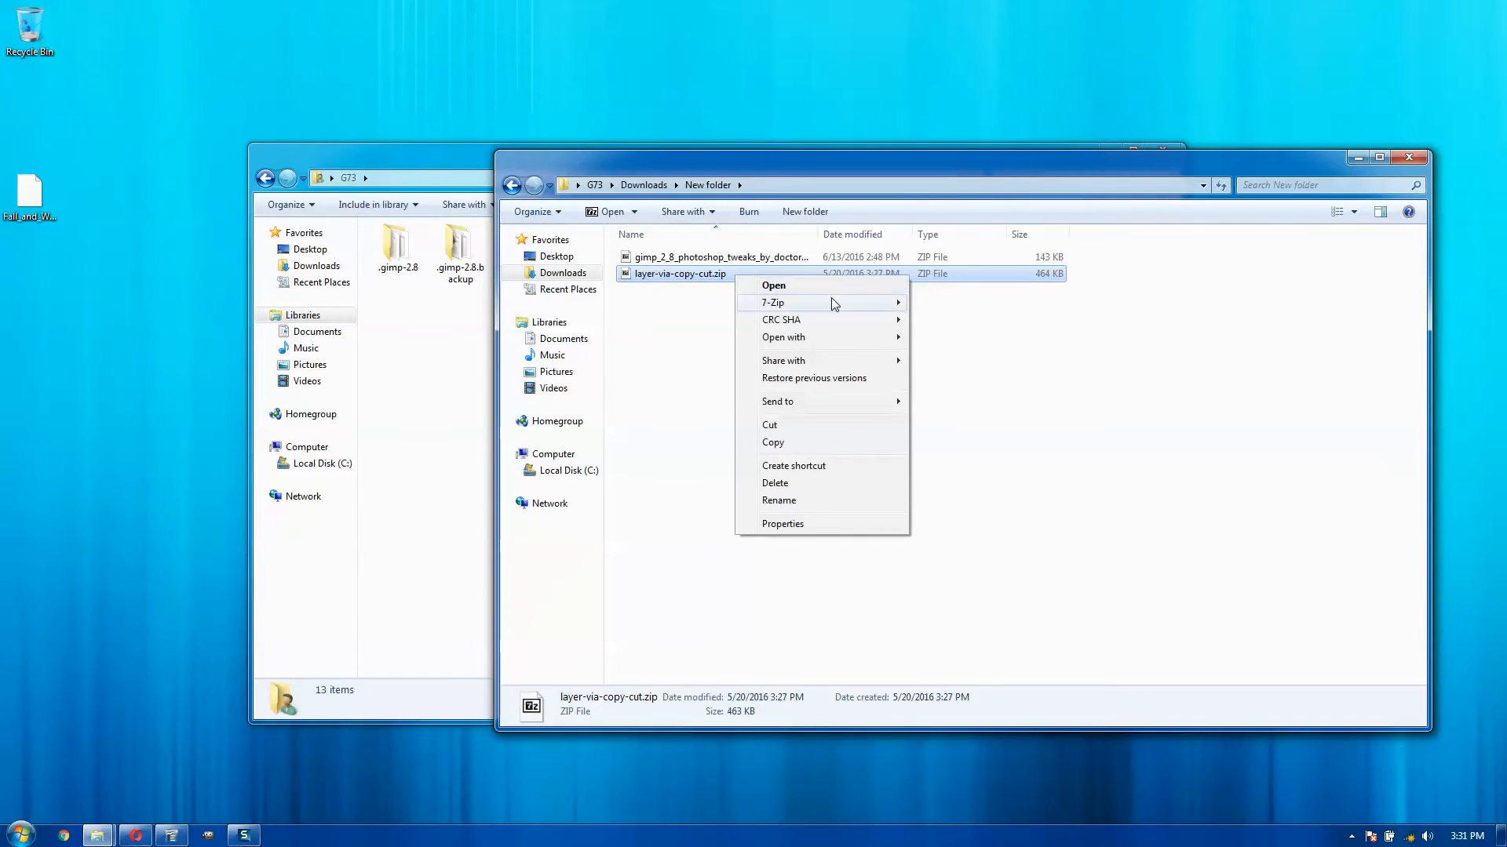
left_click(788, 371)
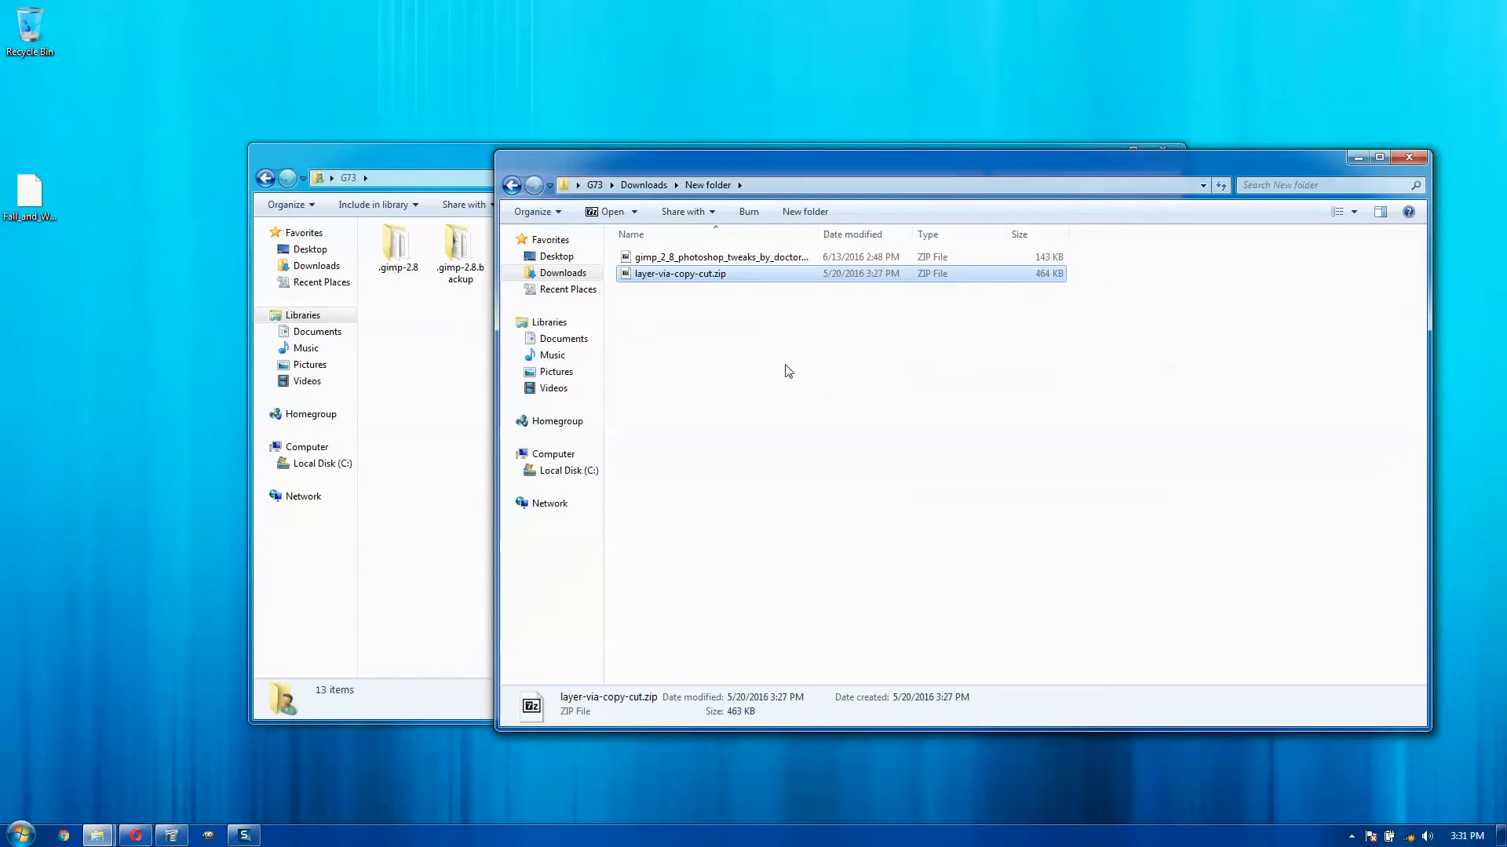
double_click(680, 274)
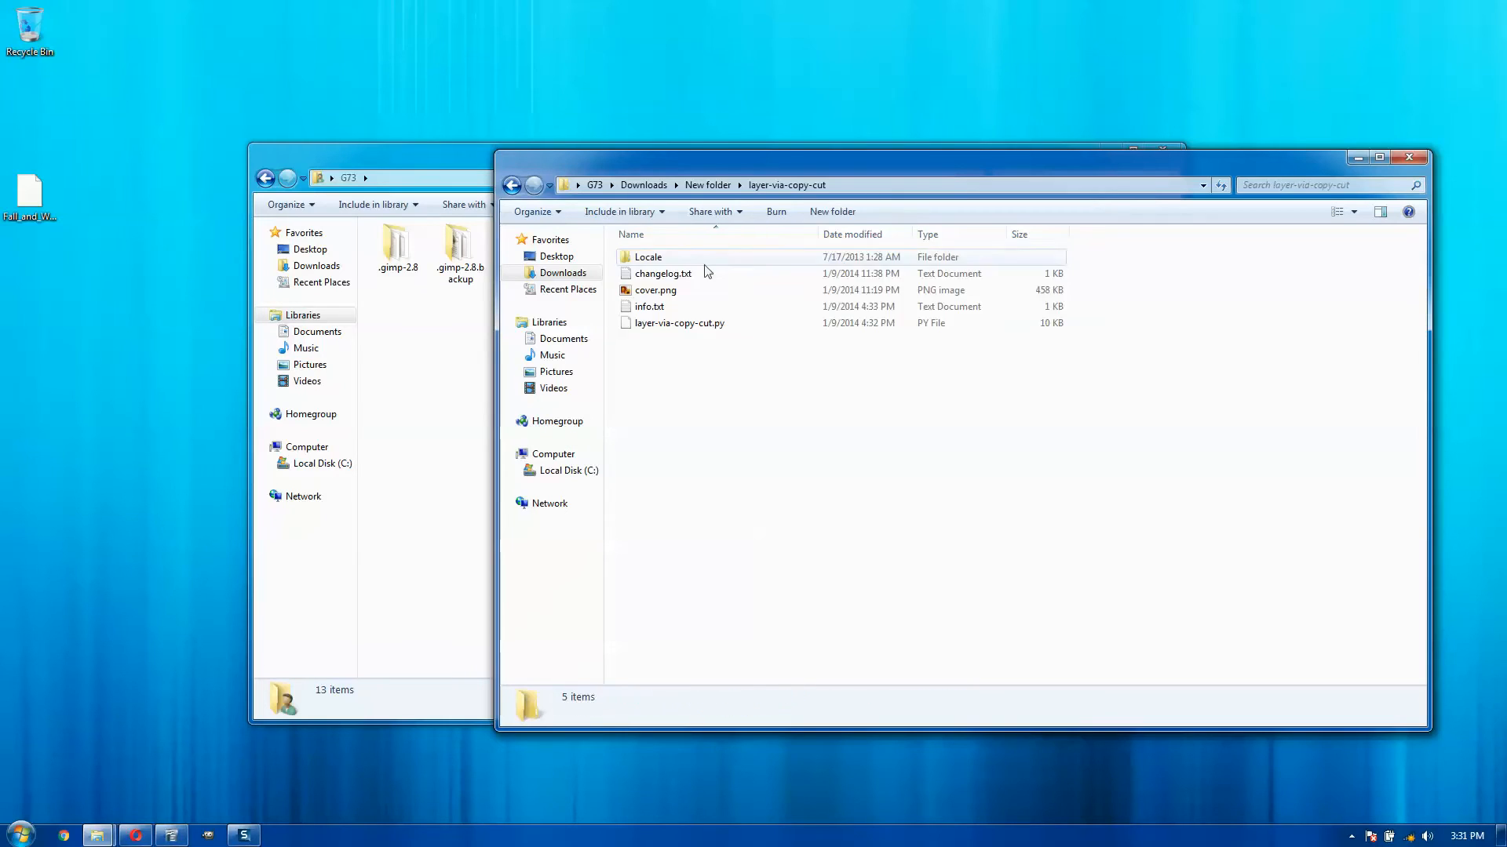
key("ctrl+a")
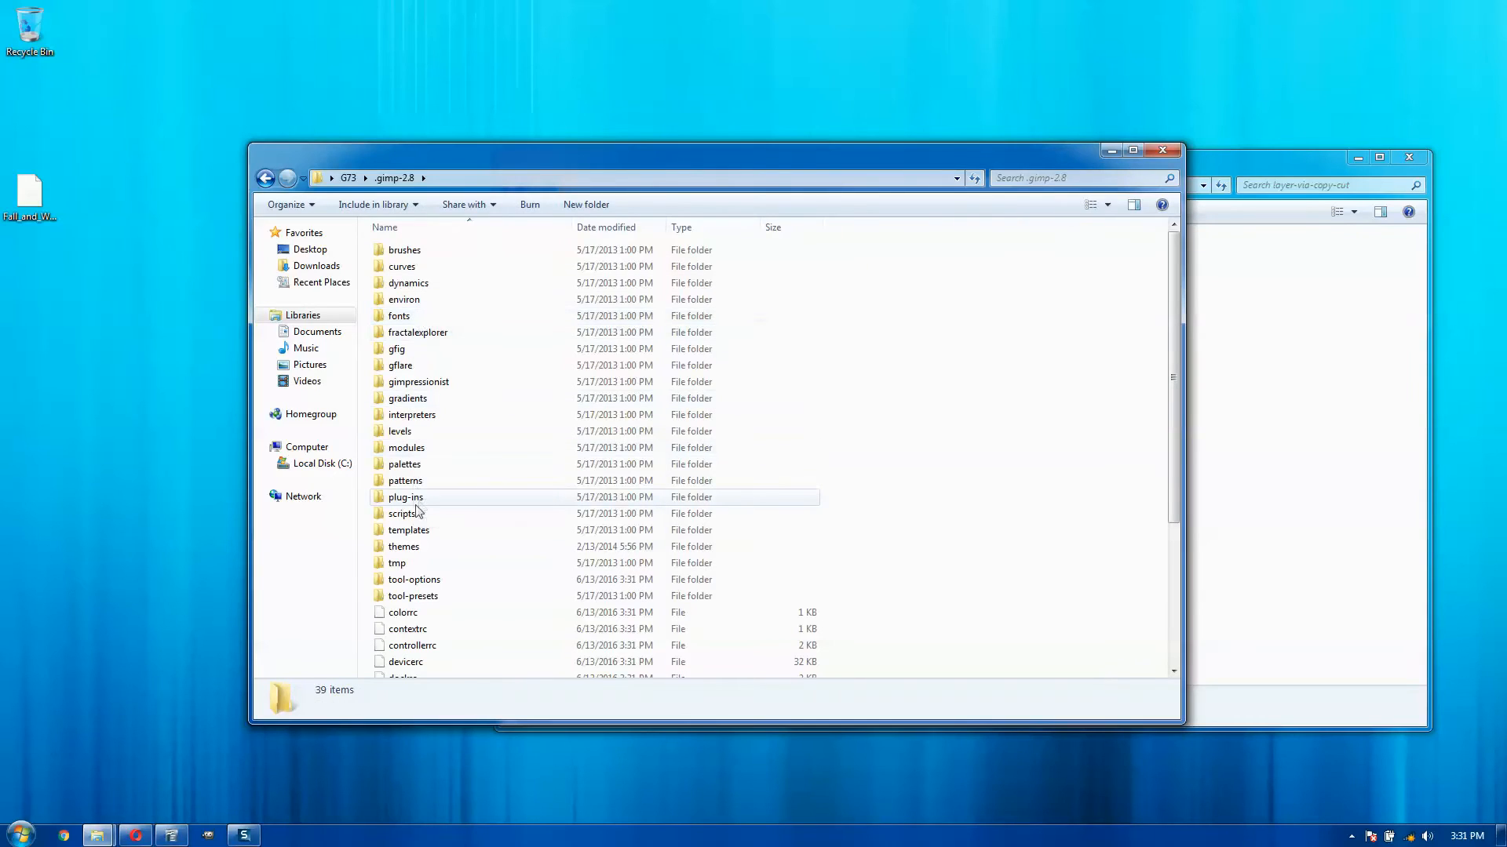
double_click(405, 497)
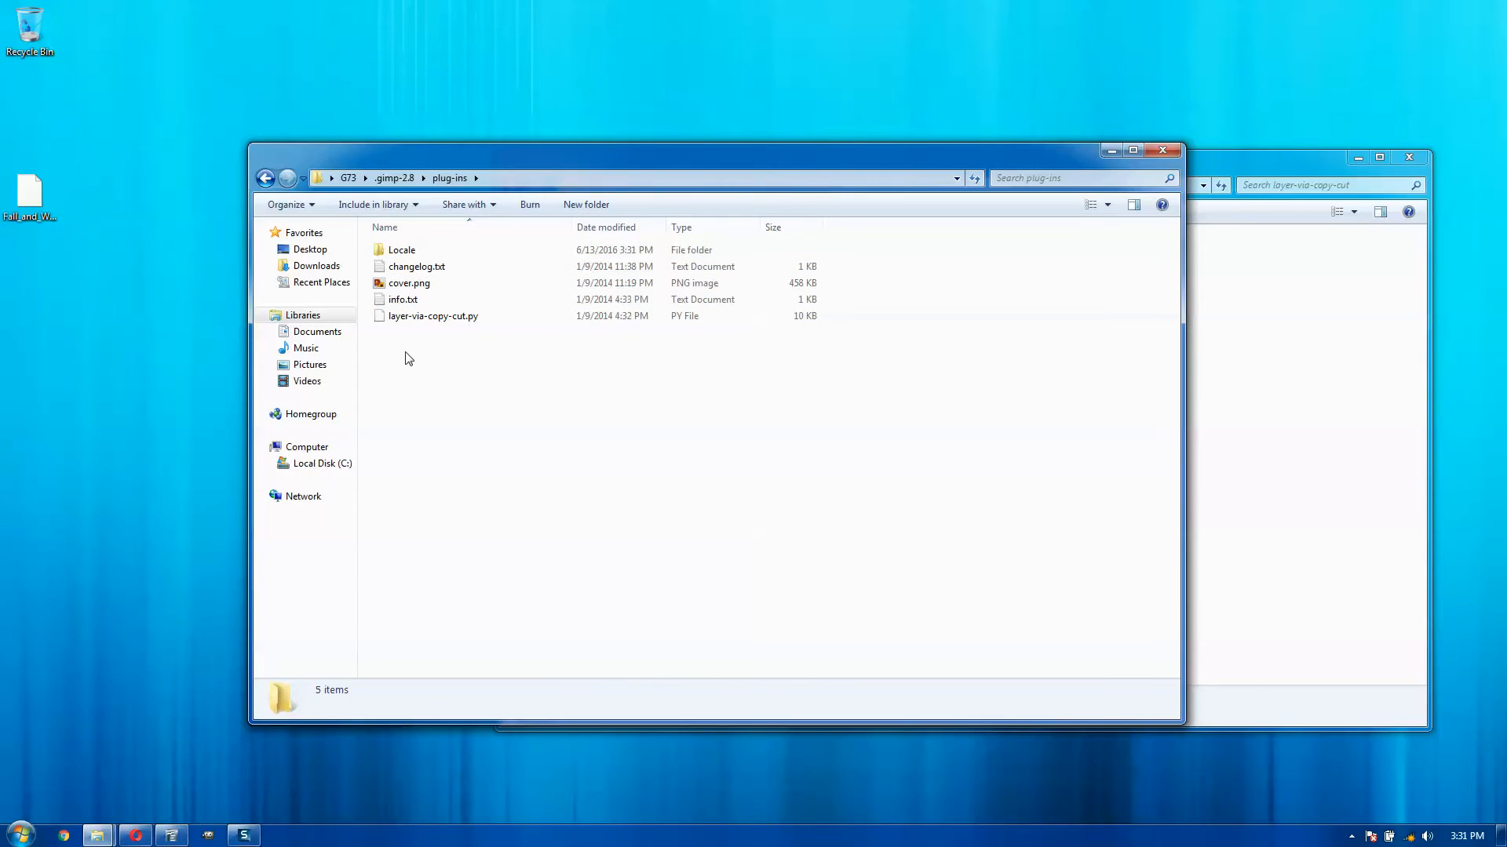
mouse_move(131, 799)
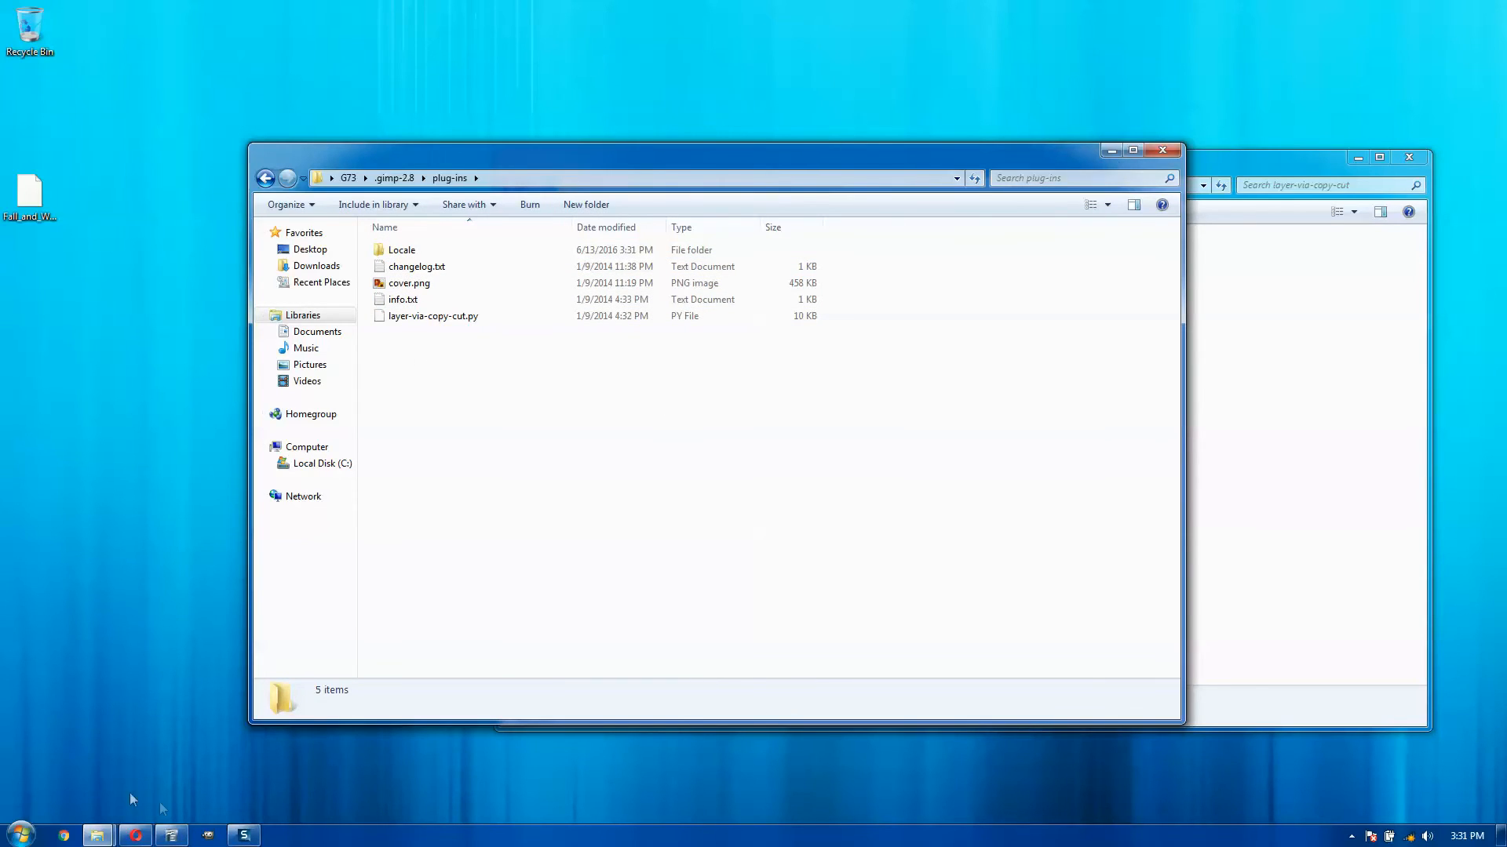
left_click(171, 834)
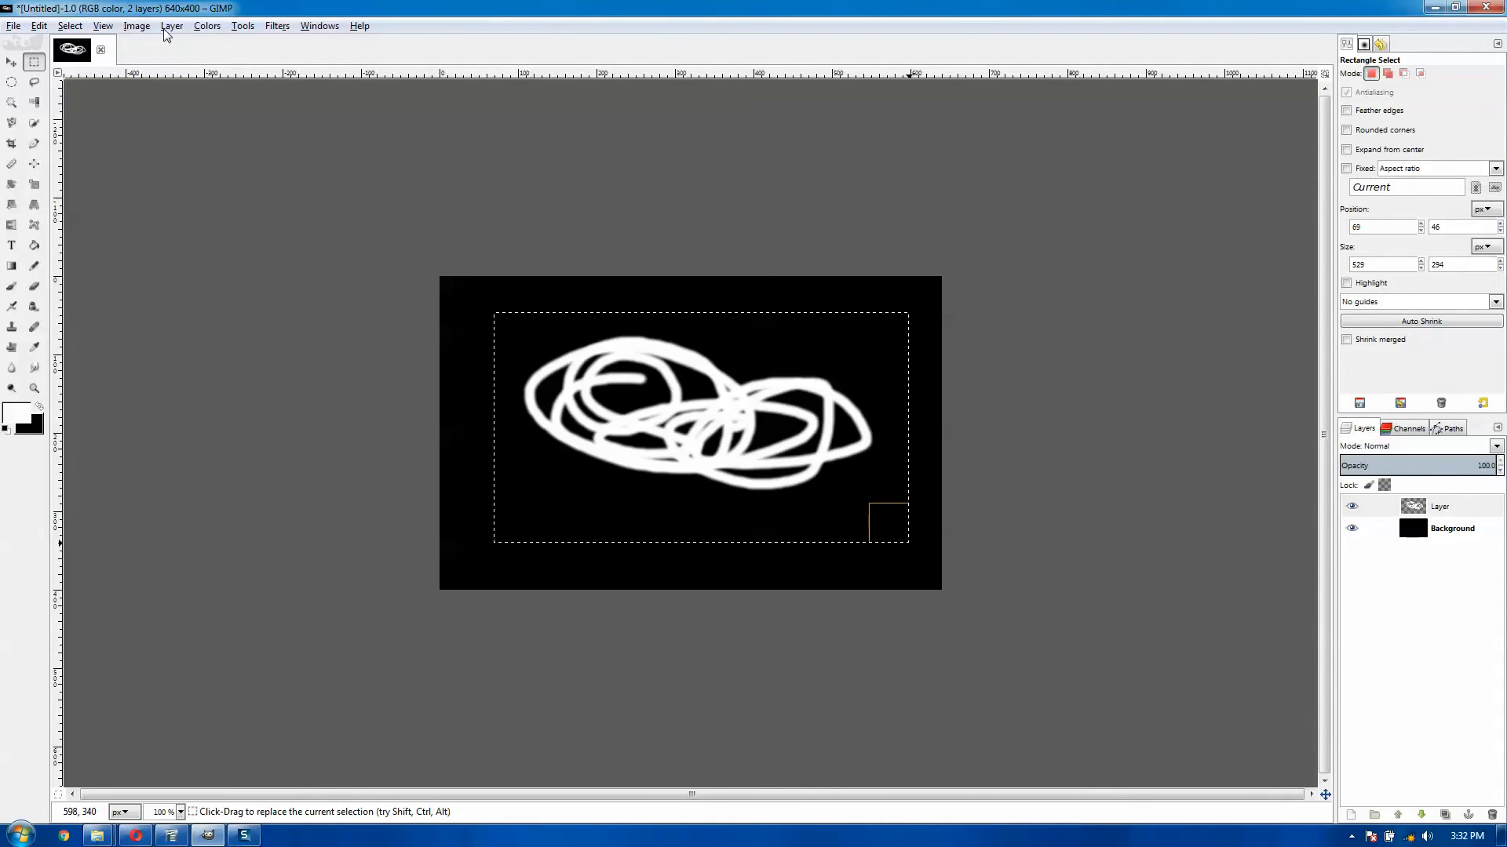
Run Layer > Layer via Copy on the selected scribble to make a new layer
left_click(172, 25)
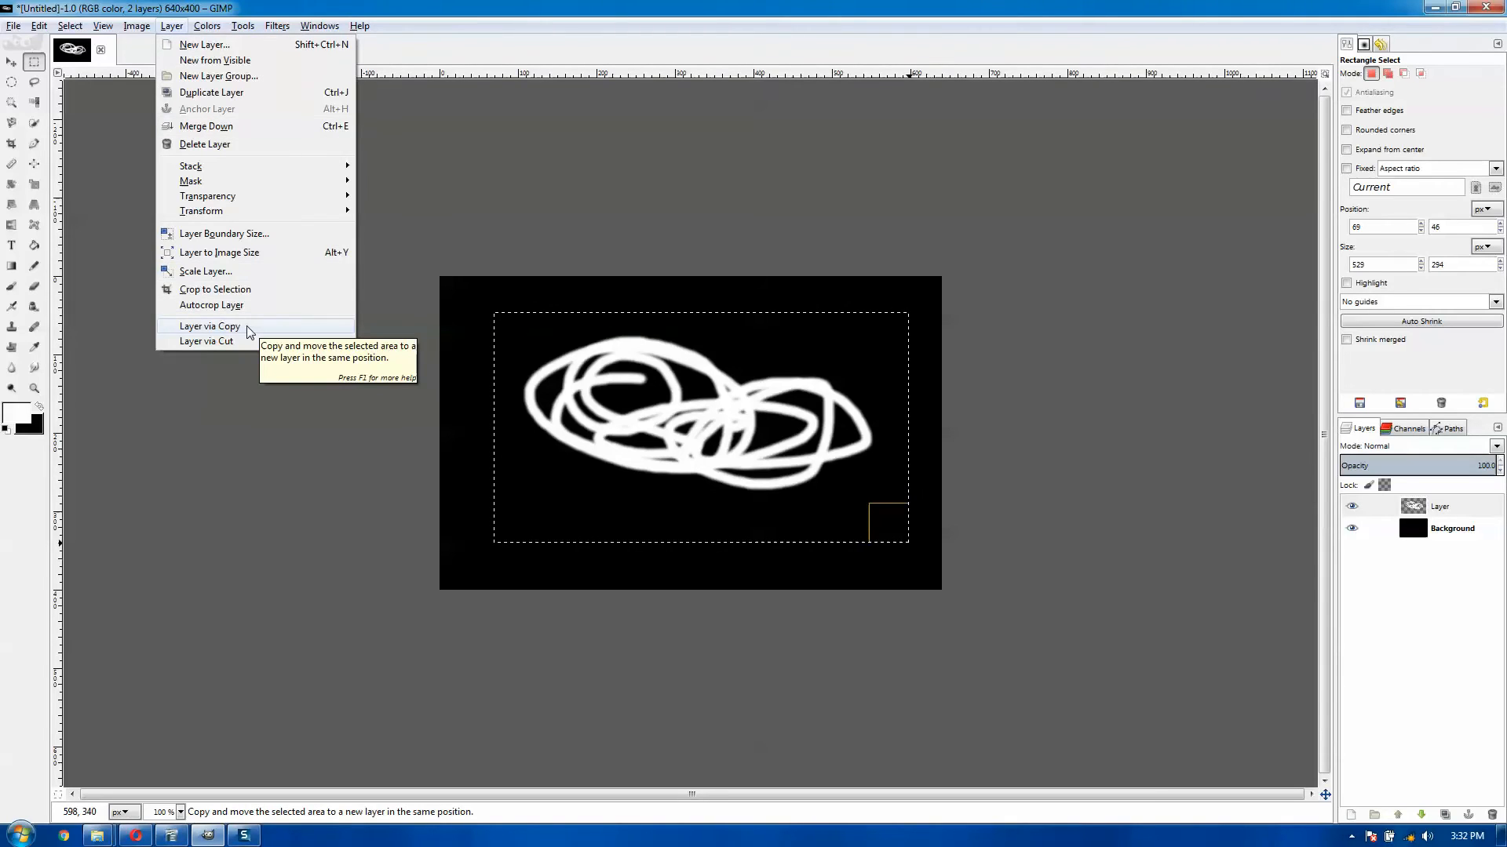
left_click(209, 325)
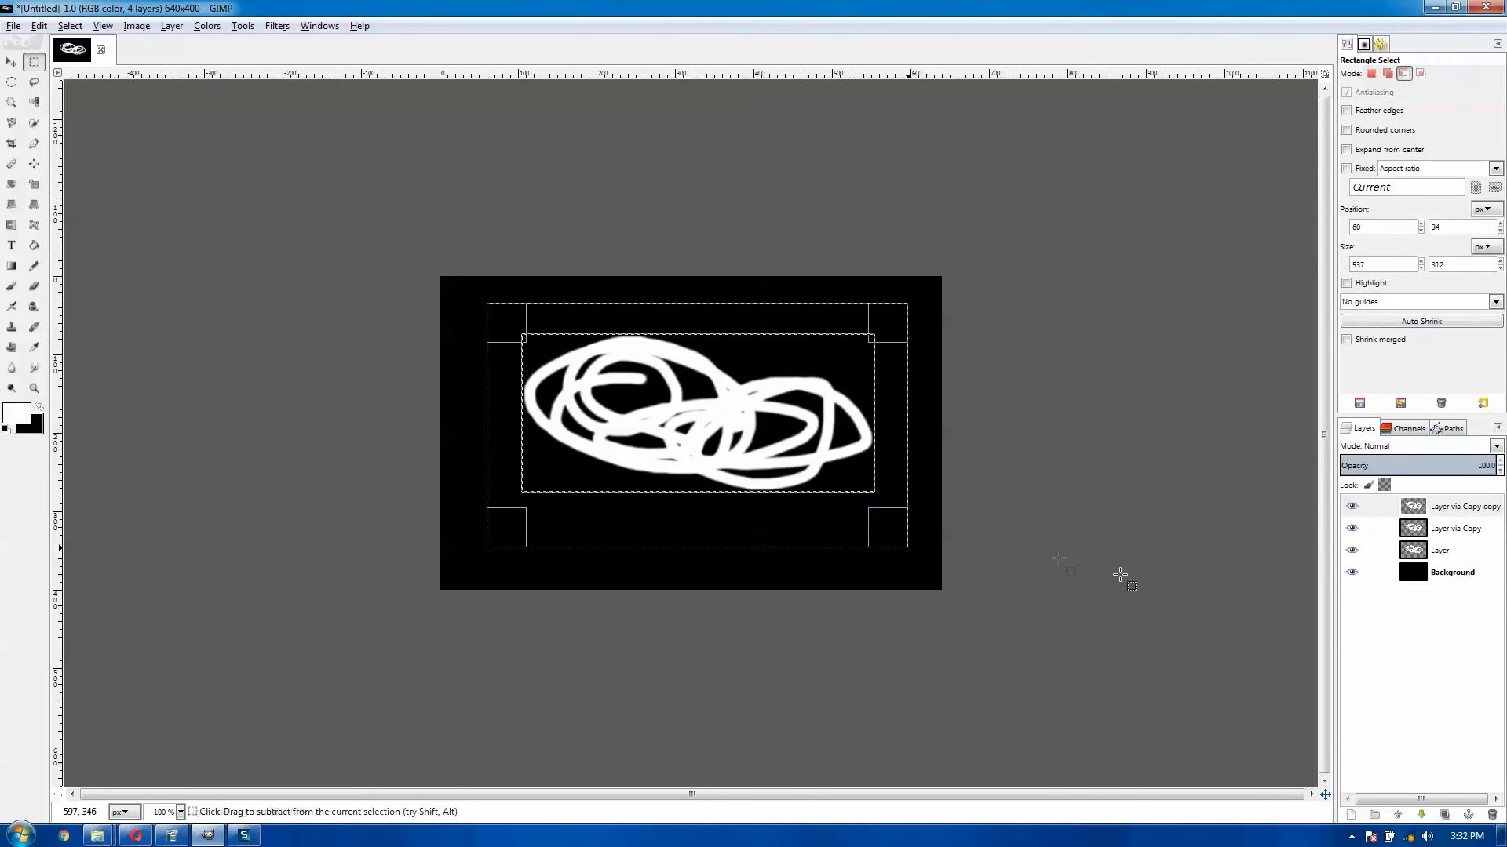
Deselect the rectangle and hide the Layer via Copy layer, leaving the other three visible
left_click(1461, 506)
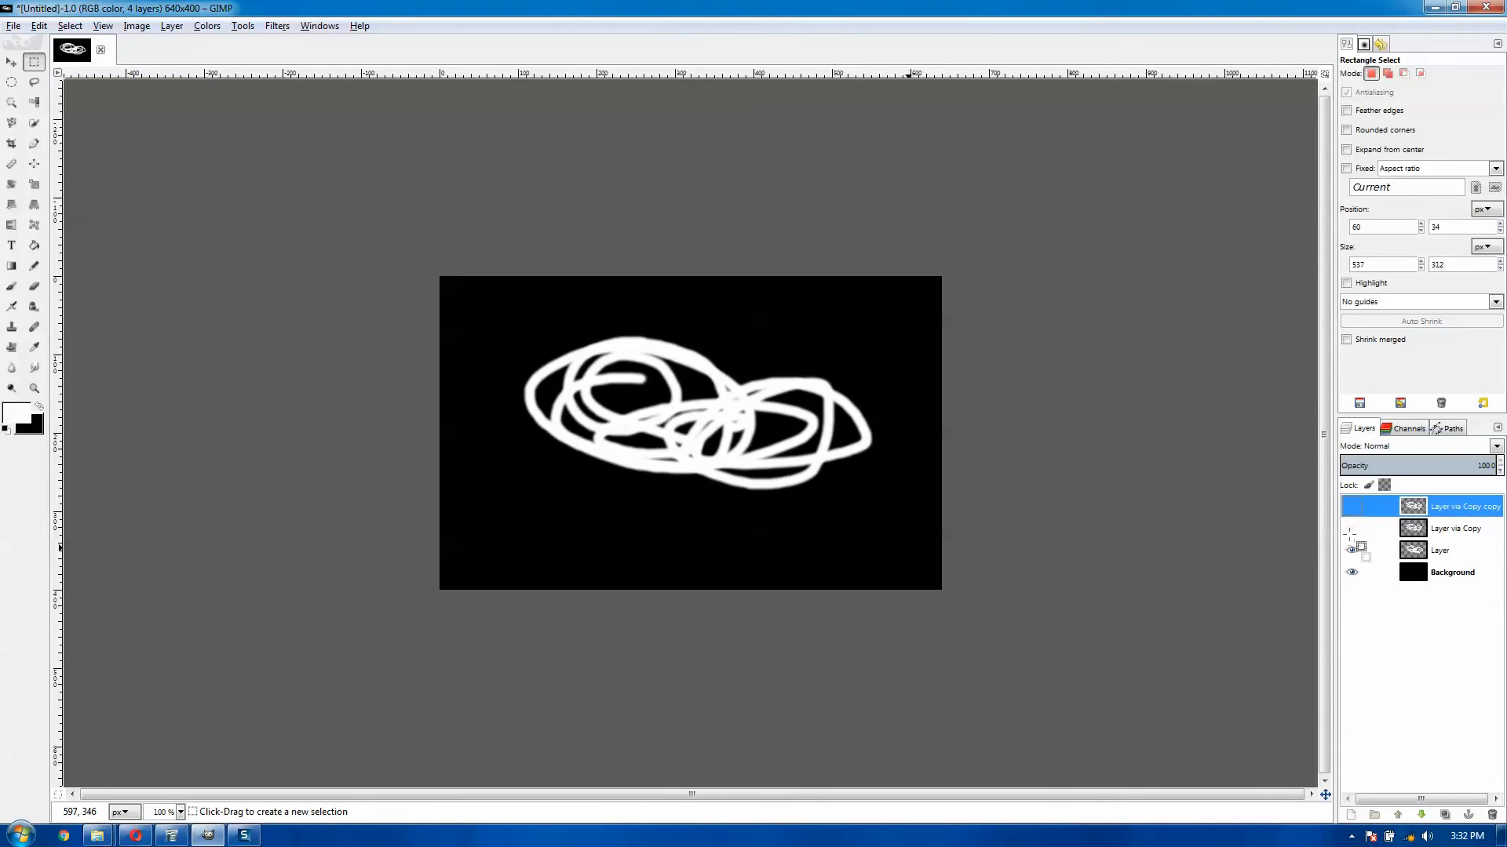
left_click(1352, 548)
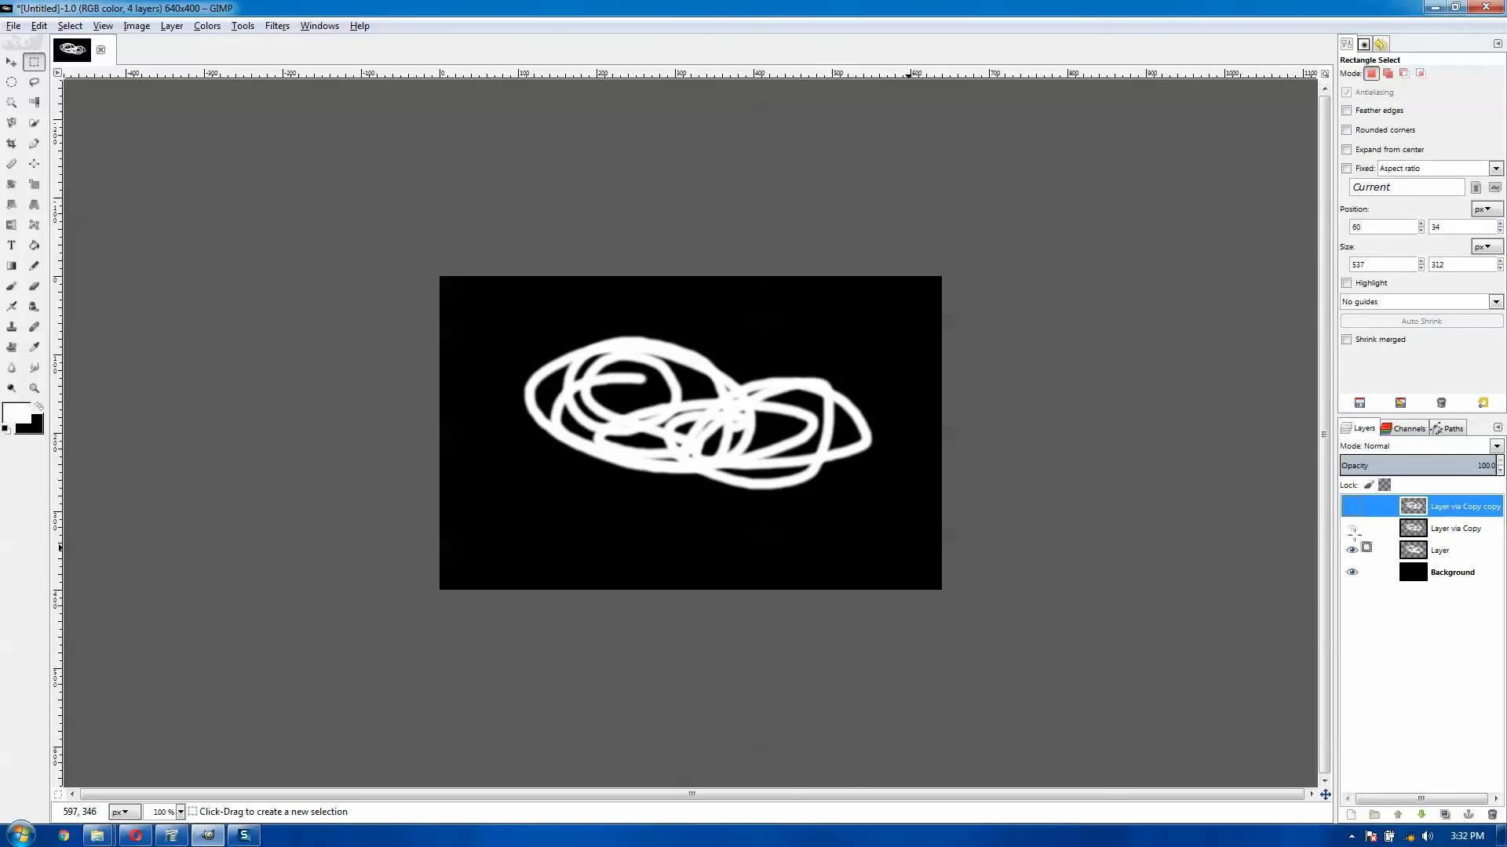
left_click(1351, 506)
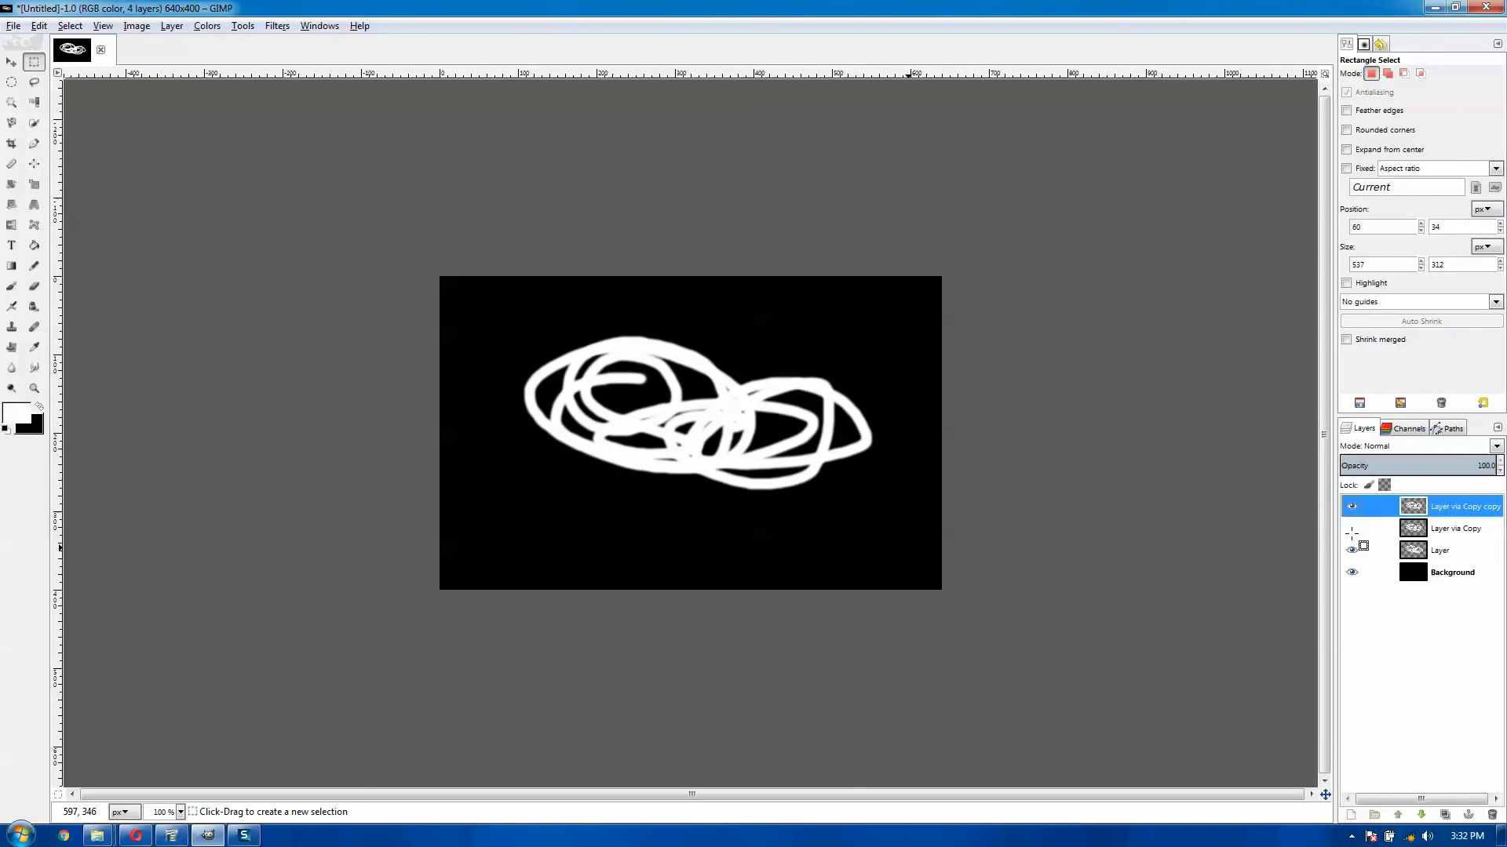
left_click(1352, 549)
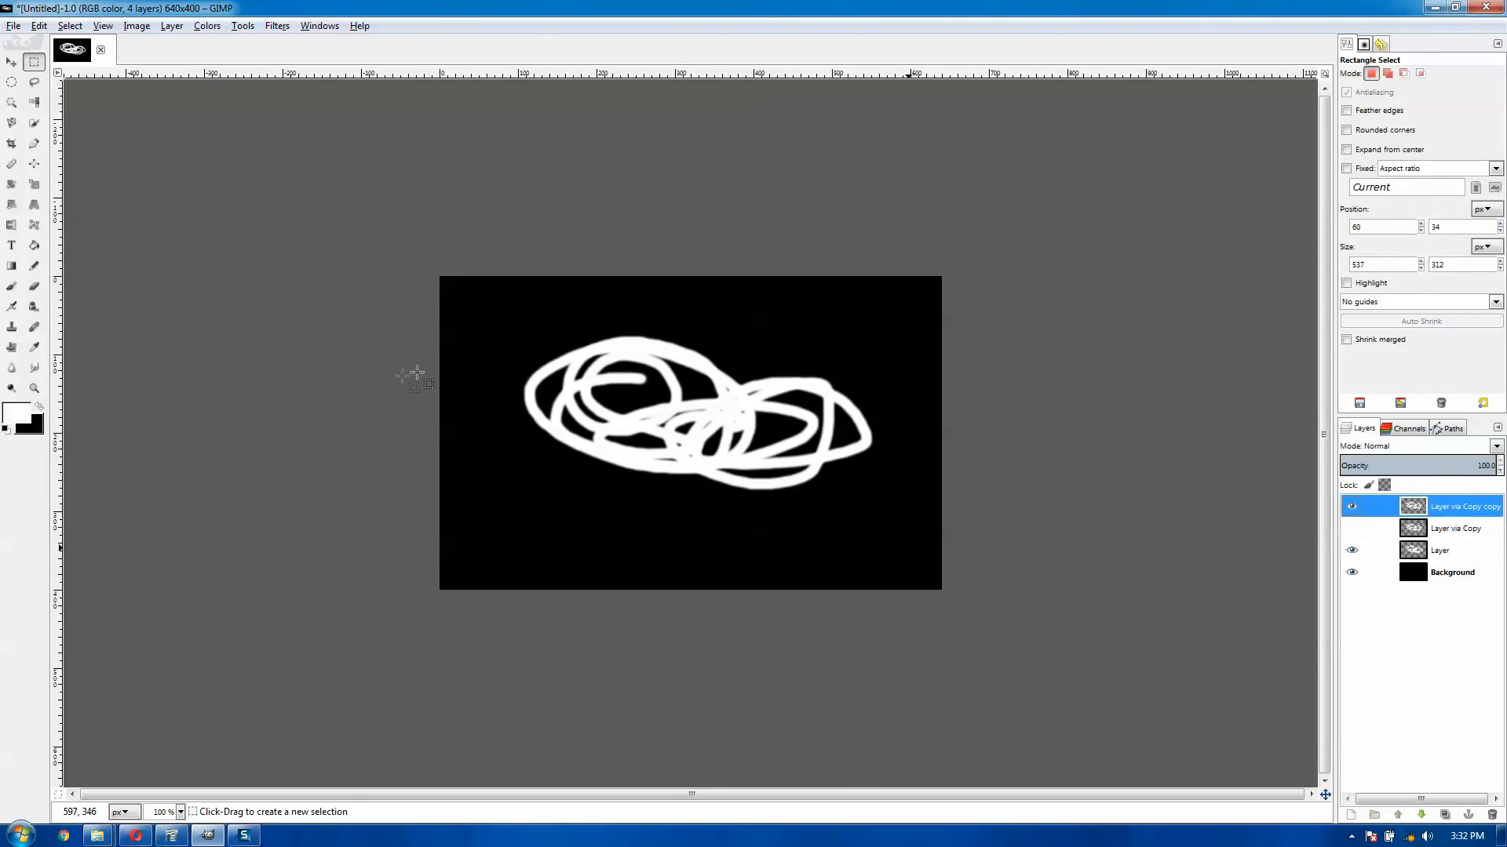
mouse_move(307, 490)
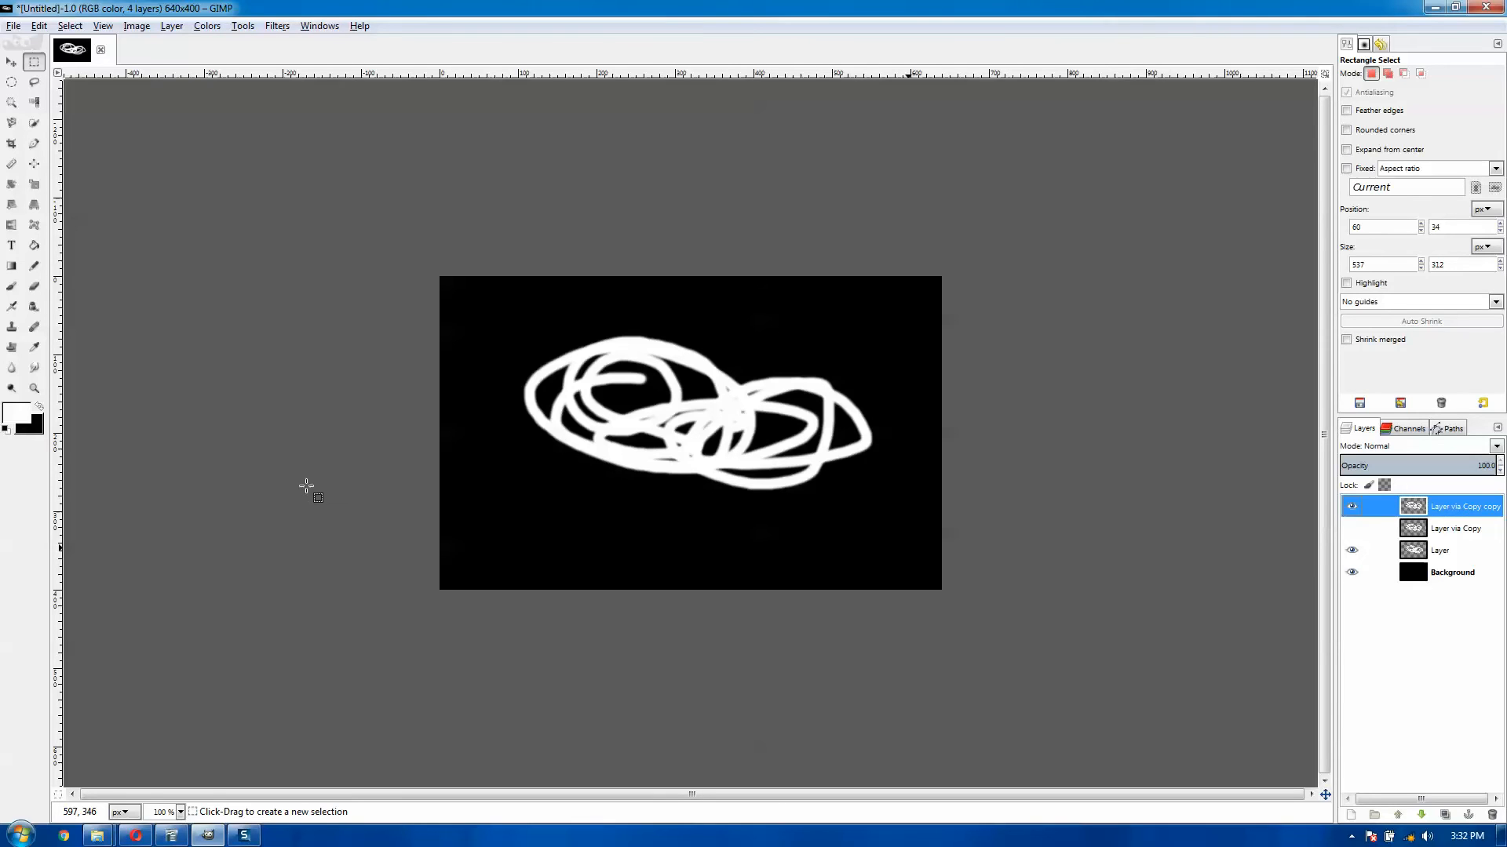